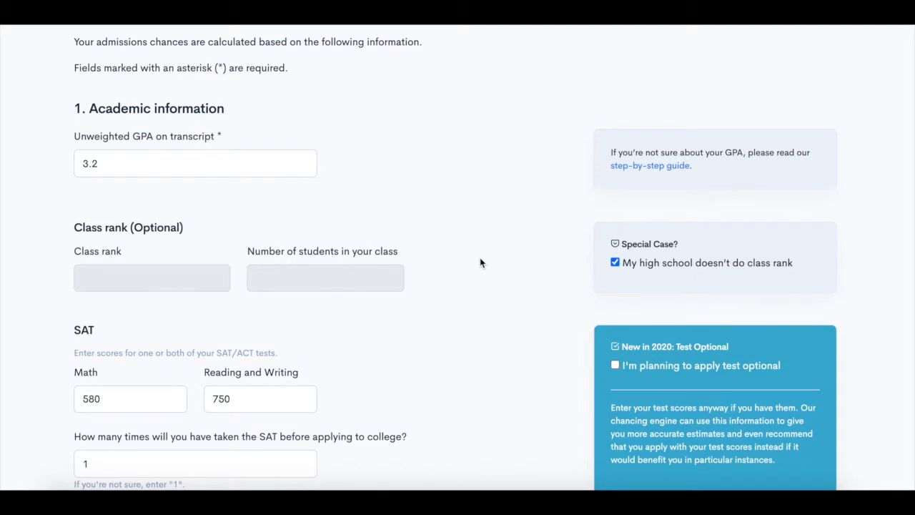
Step: Review the CollegeVine academic profile and start the free 'Get started' account sign-up
{"action": "scroll", "scroll_direction": "down", "scroll_amount": 3}
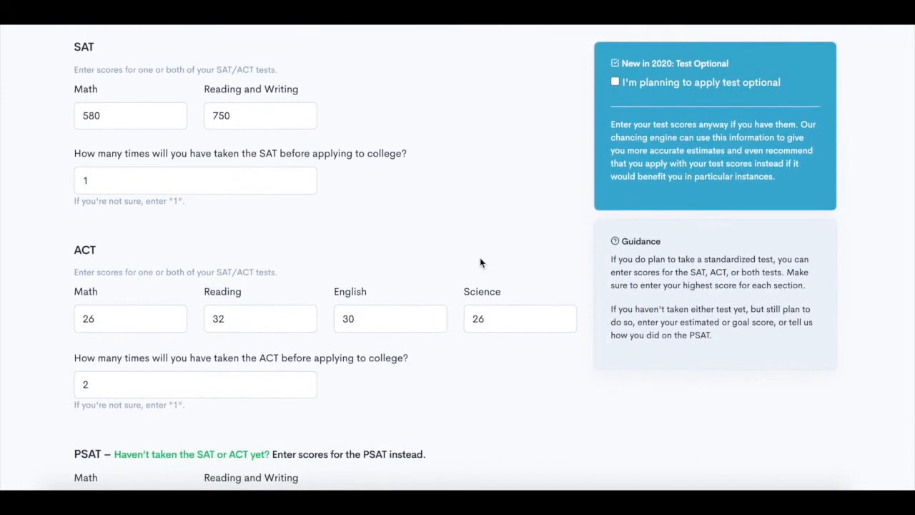
{"action": "scroll", "scroll_direction": "down", "scroll_amount": 3}
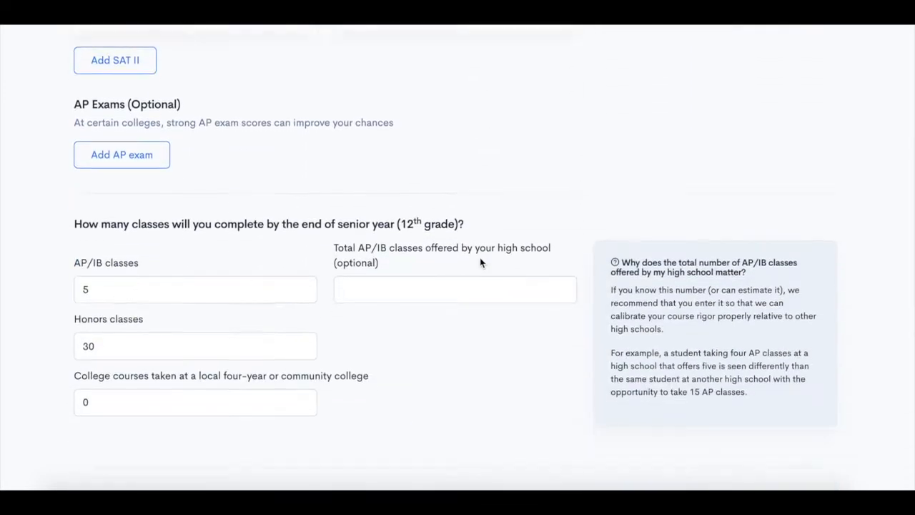
{"action": "scroll", "scroll_direction": "down", "scroll_amount": 3}
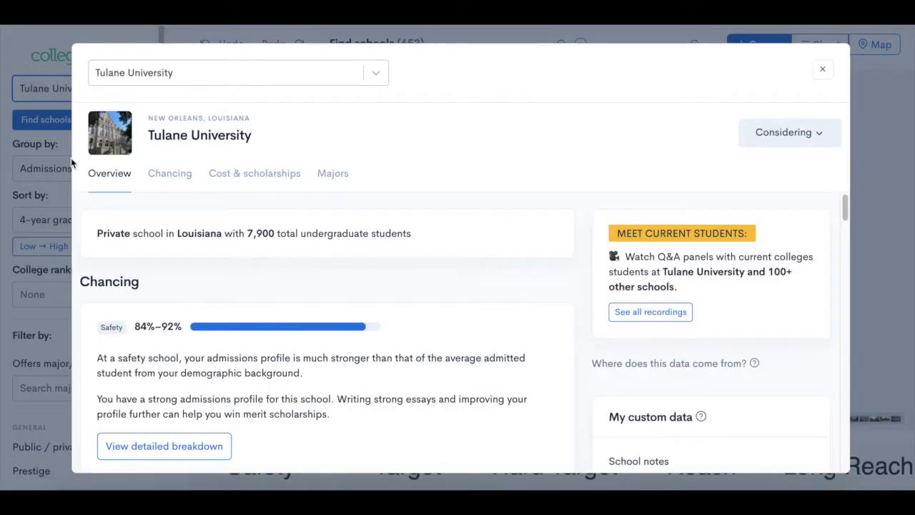
{"action": "mouse_move", "coordinate": [389, 151]}
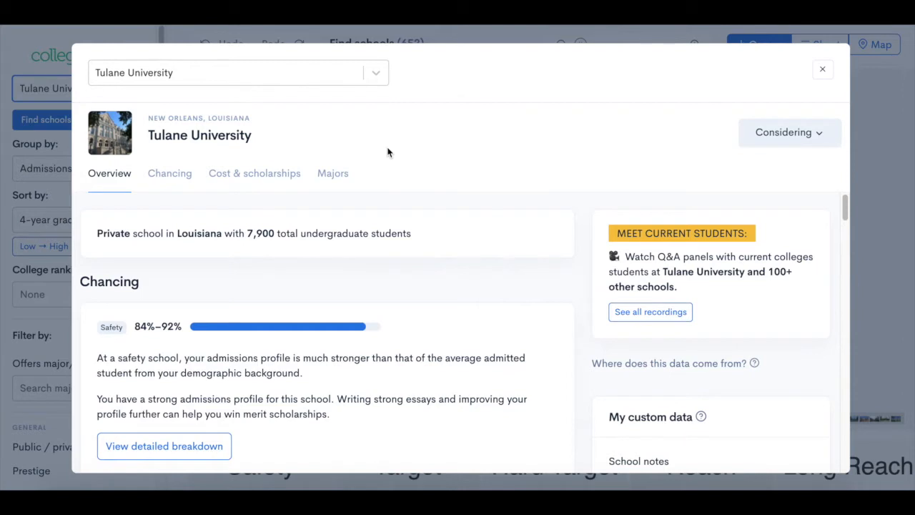
{"action": "mouse_move", "coordinate": [255, 173]}
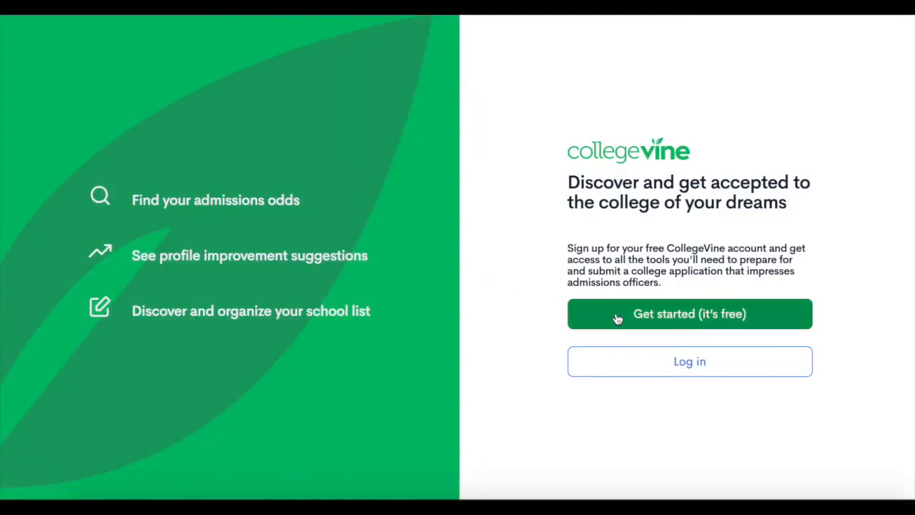
{"action": "left_click", "coordinate": [689, 313]}
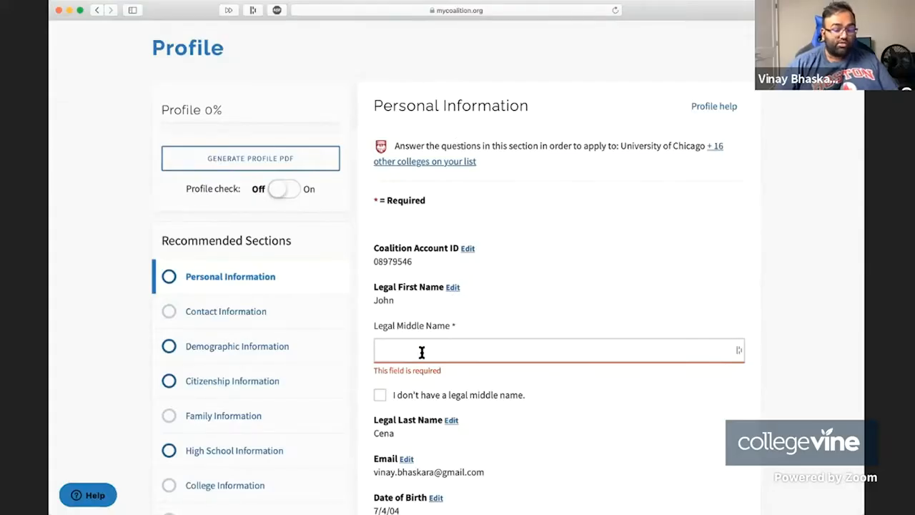
Step: Tick 'I don't have a legal middle name' after dismissing the autofill popup on the field
{"action": "scroll", "scroll_direction": "down", "scroll_amount": 3}
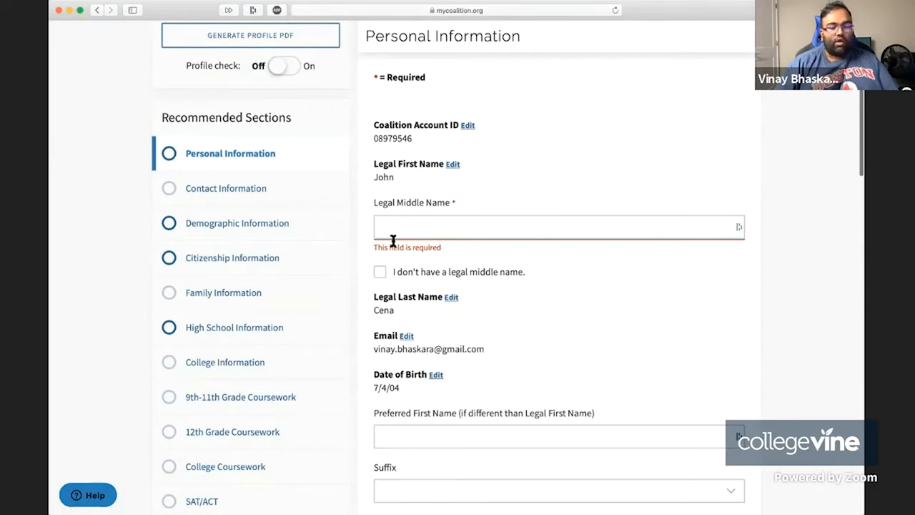
{"action": "mouse_move", "coordinate": [383, 142]}
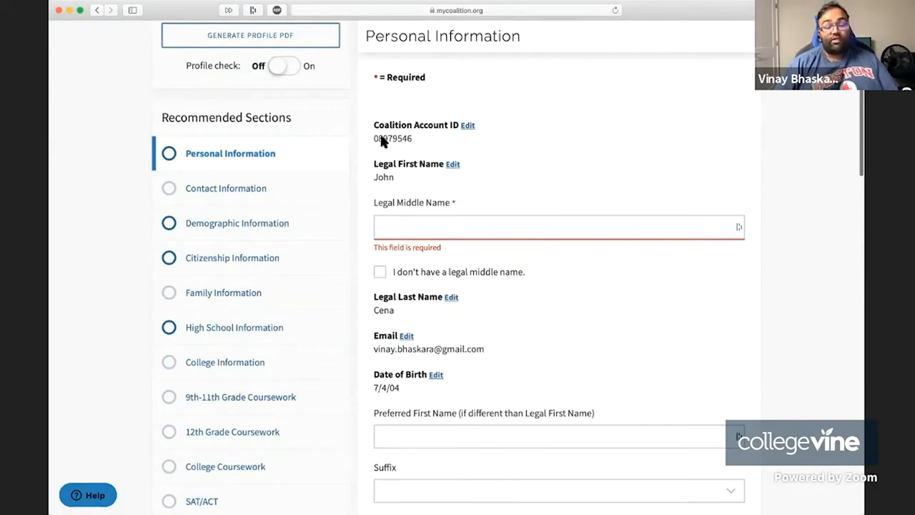
{"action": "mouse_move", "coordinate": [457, 175]}
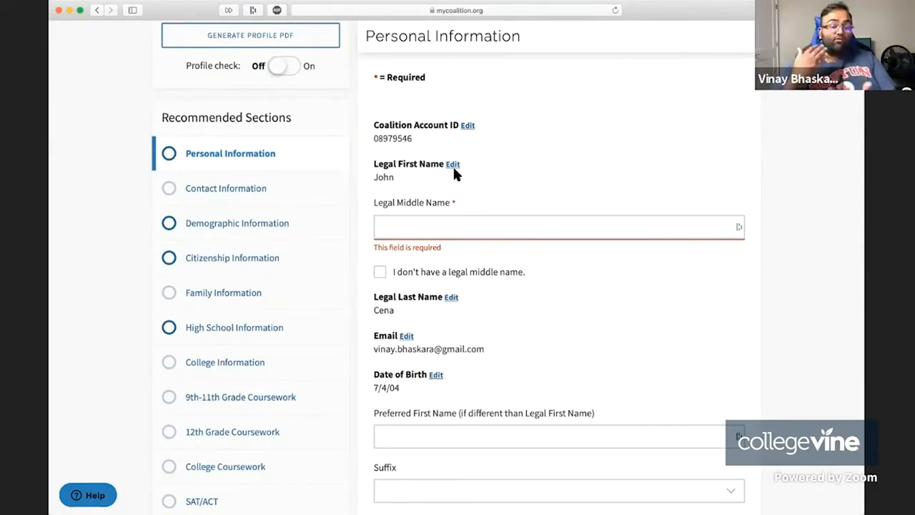
{"action": "mouse_move", "coordinate": [391, 134]}
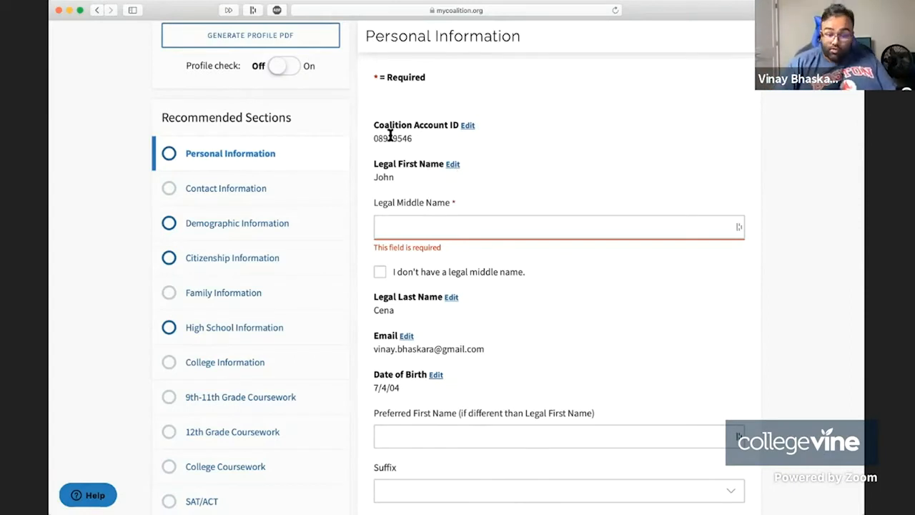
{"action": "mouse_move", "coordinate": [400, 141]}
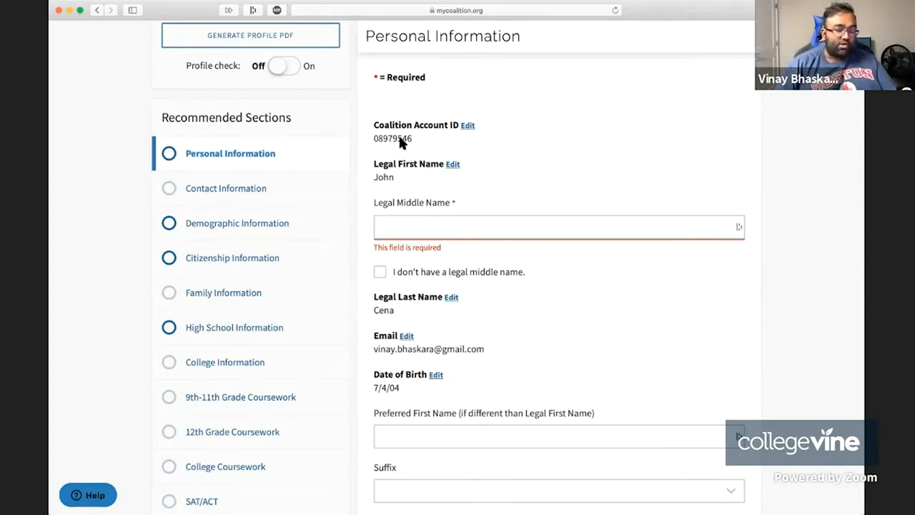
{"action": "mouse_move", "coordinate": [387, 343]}
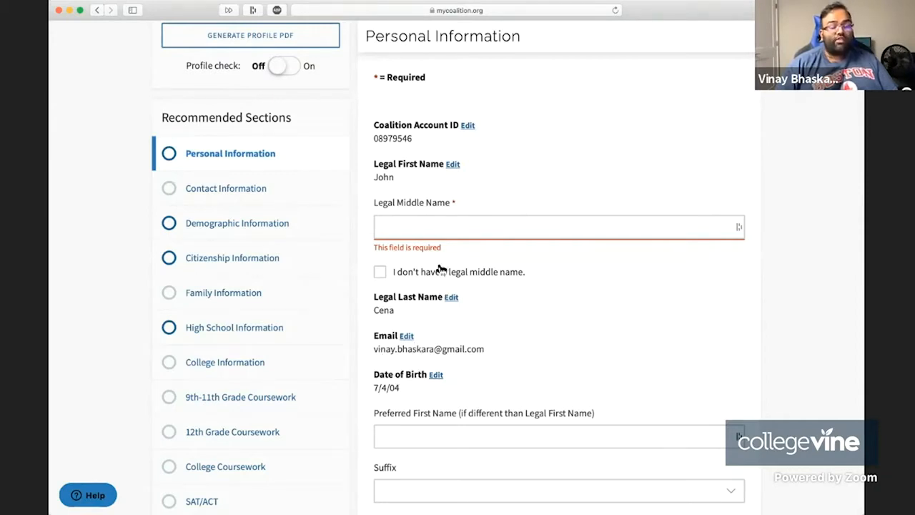
{"action": "mouse_move", "coordinate": [412, 289]}
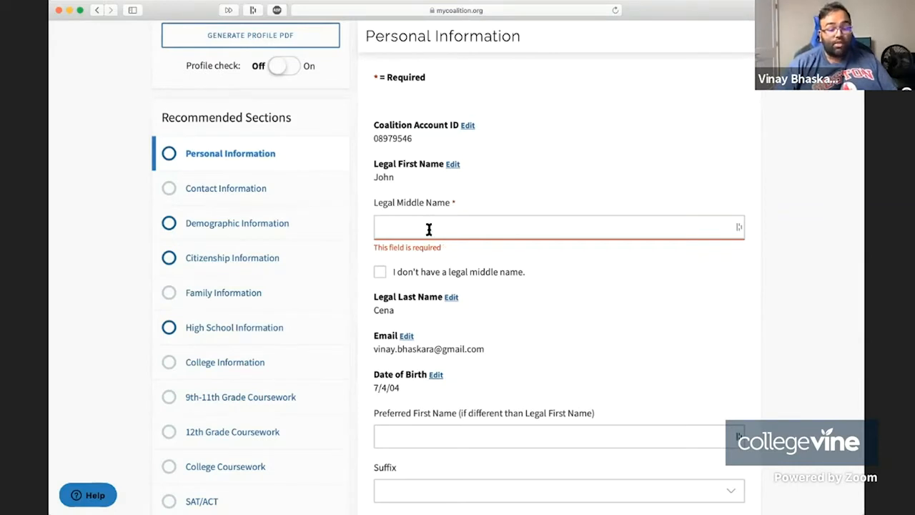
{"action": "left_click", "coordinate": [558, 225]}
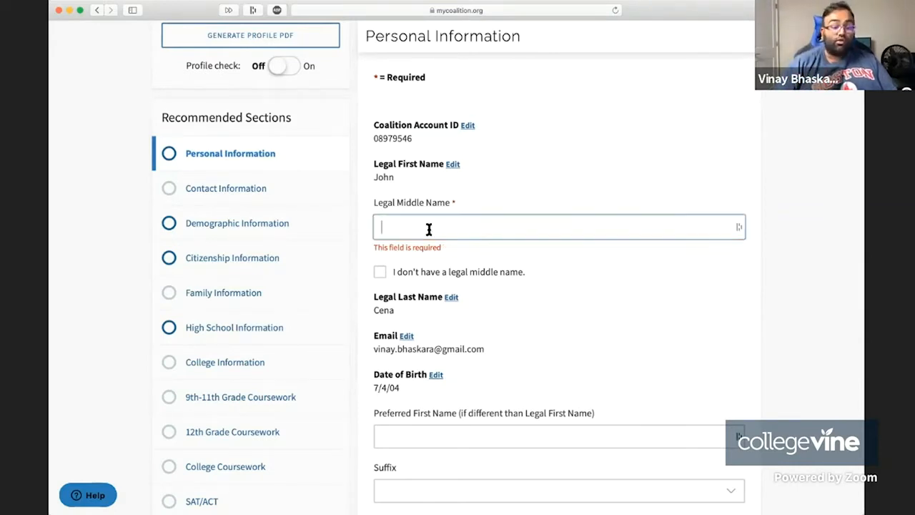
{"action": "left_click", "coordinate": [557, 226]}
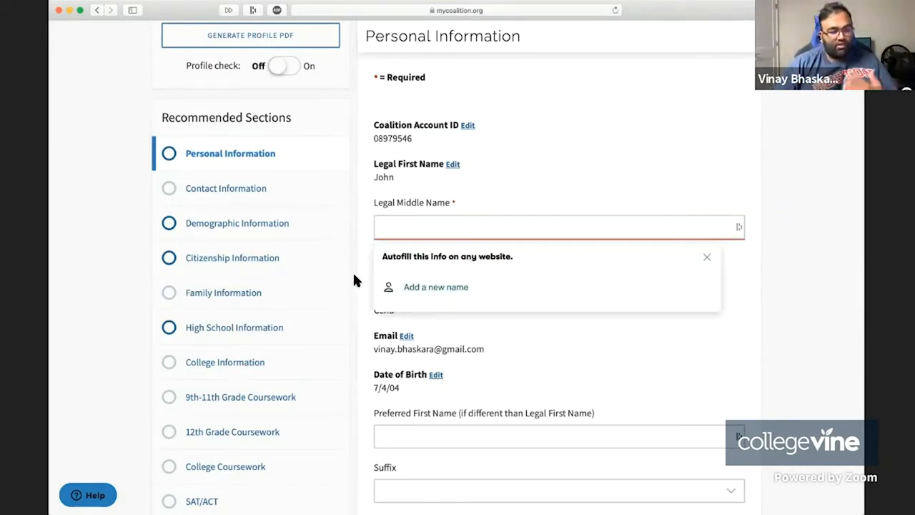
{"action": "left_click", "coordinate": [706, 257]}
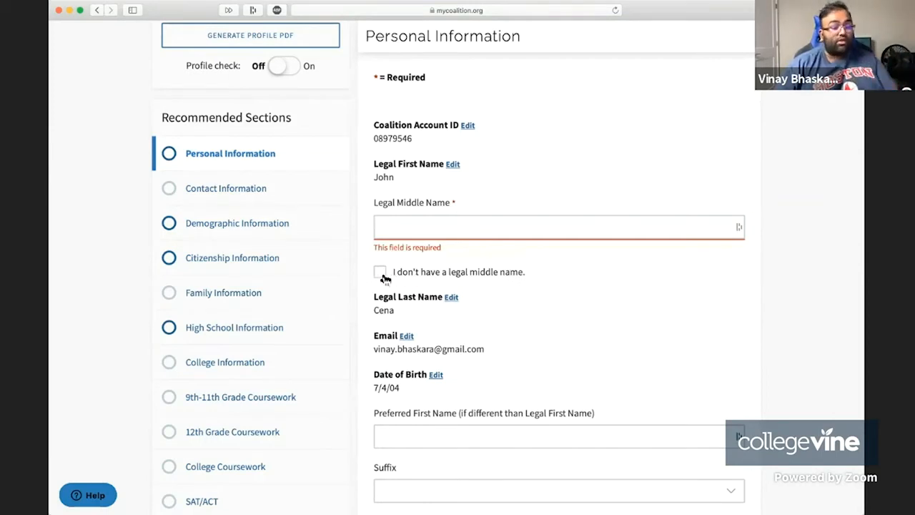
{"action": "left_click", "coordinate": [380, 272]}
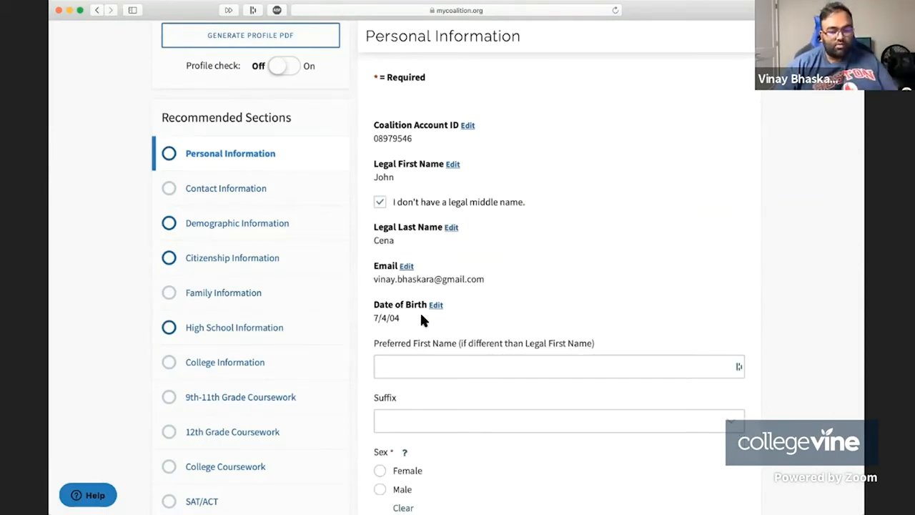
{"action": "scroll", "scroll_direction": "down", "scroll_amount": 3}
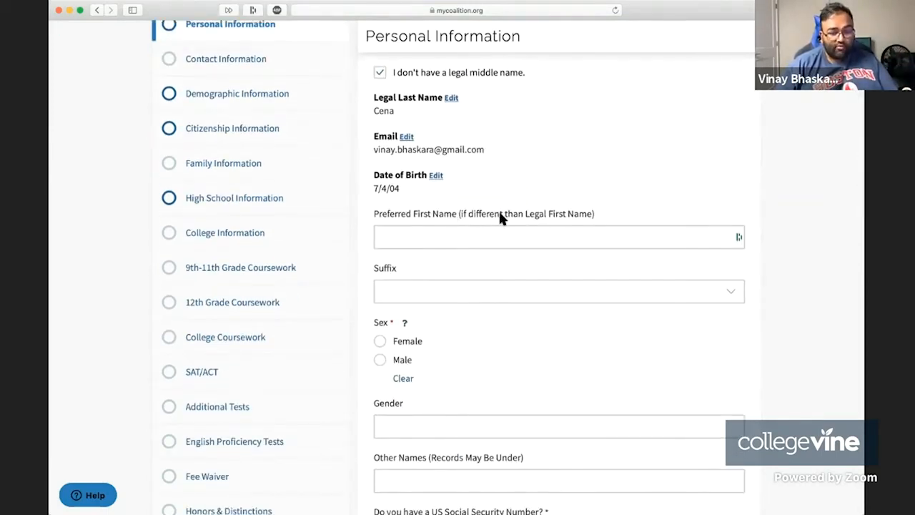
{"action": "scroll", "scroll_direction": "down", "scroll_amount": 3}
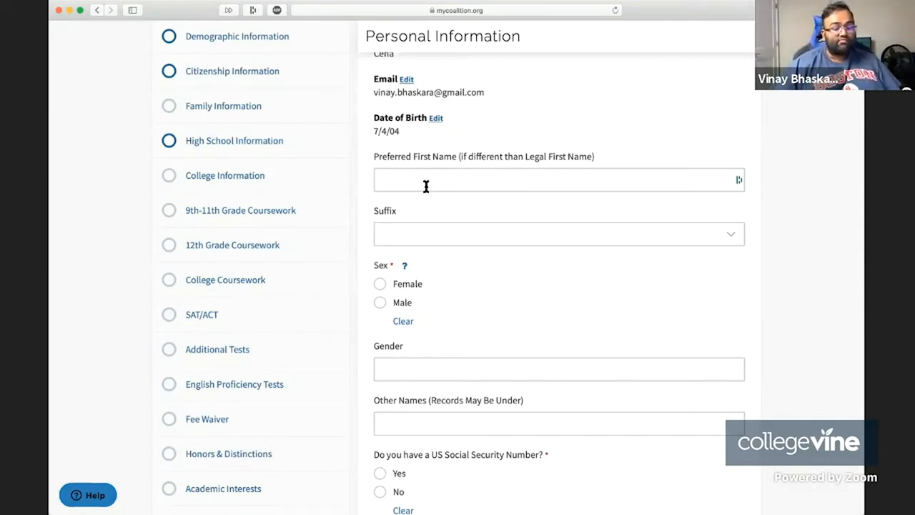
{"action": "left_click", "coordinate": [557, 235]}
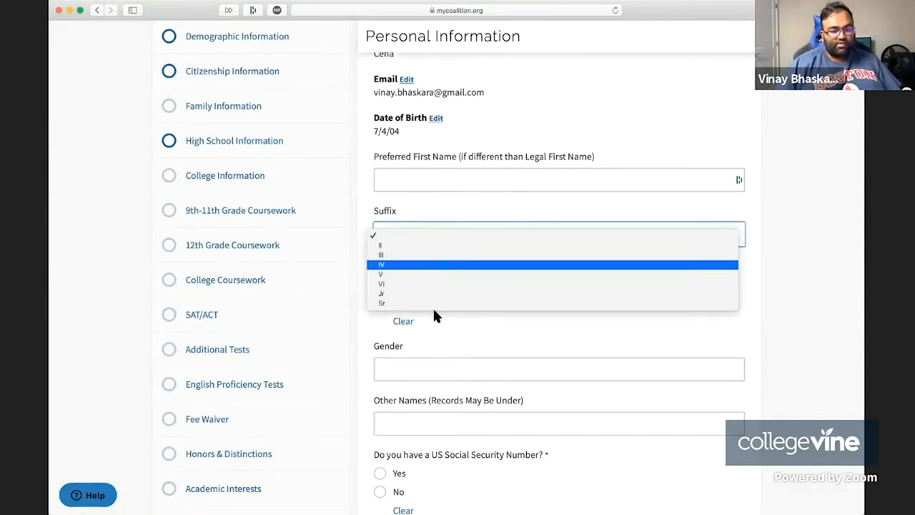
{"action": "mouse_move", "coordinate": [423, 274]}
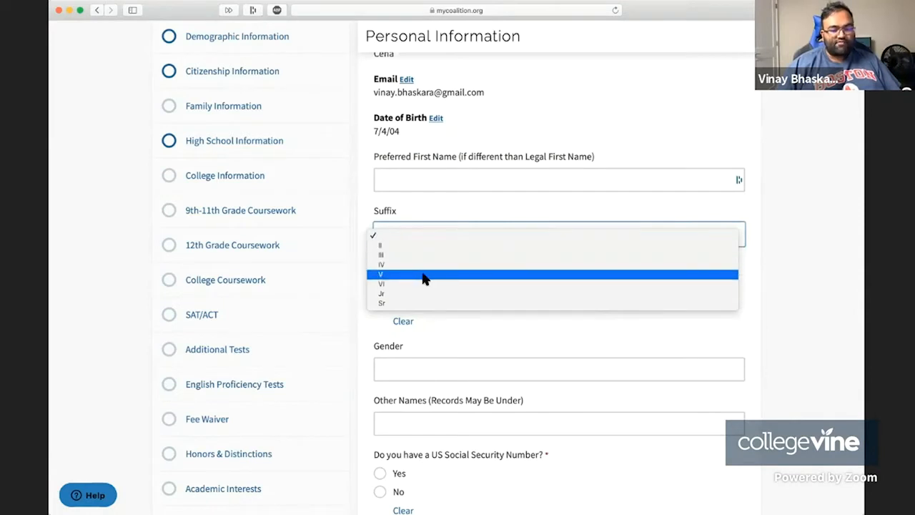
{"action": "mouse_move", "coordinate": [583, 297]}
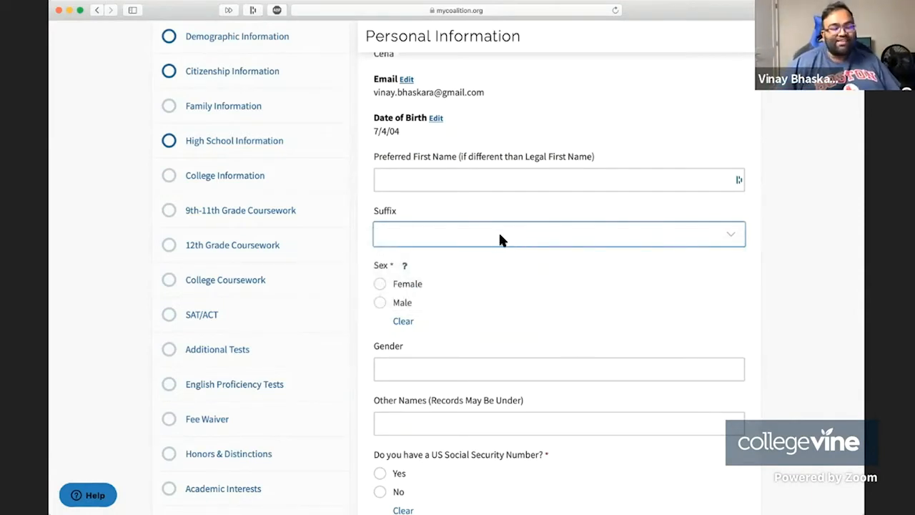
{"action": "left_click", "coordinate": [558, 235]}
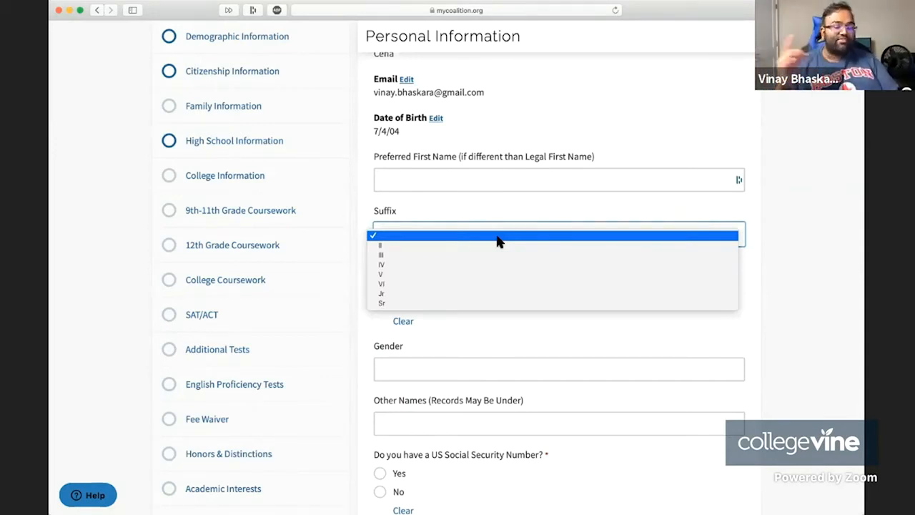
{"action": "mouse_move", "coordinate": [558, 117]}
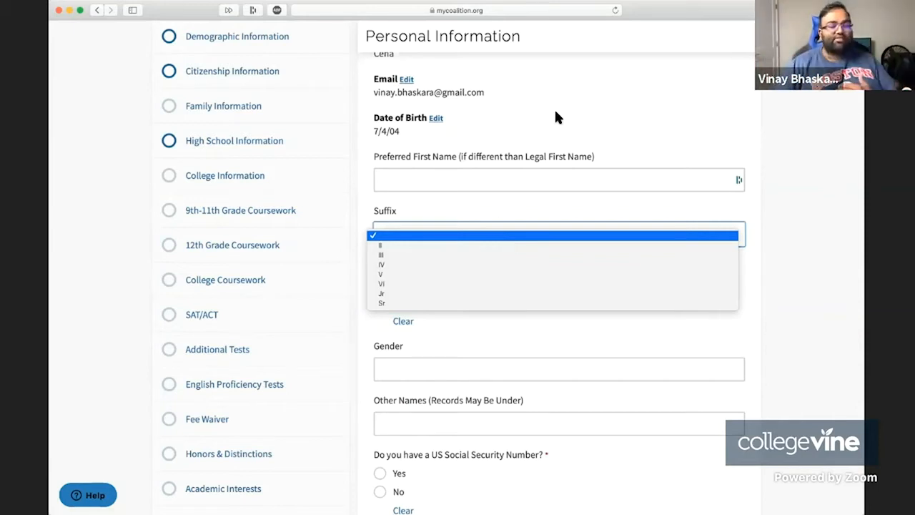
{"action": "left_click", "coordinate": [550, 234]}
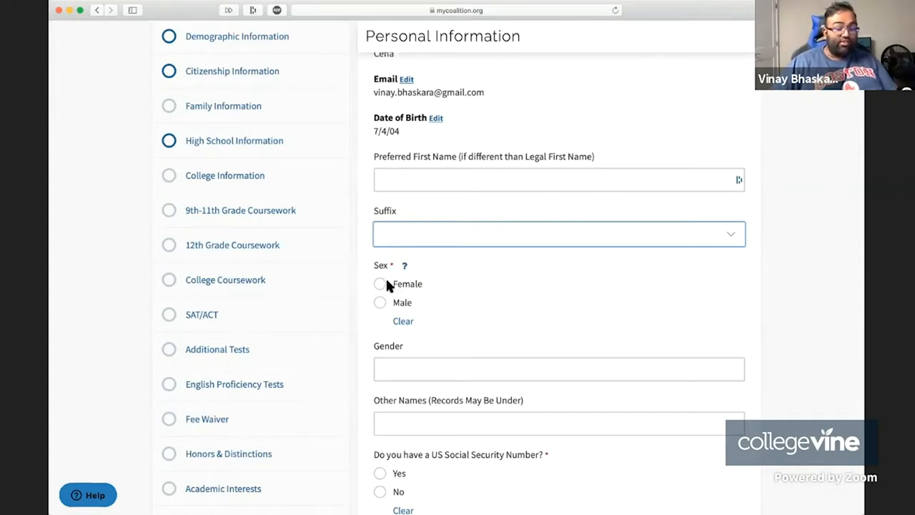
{"action": "left_click", "coordinate": [403, 265]}
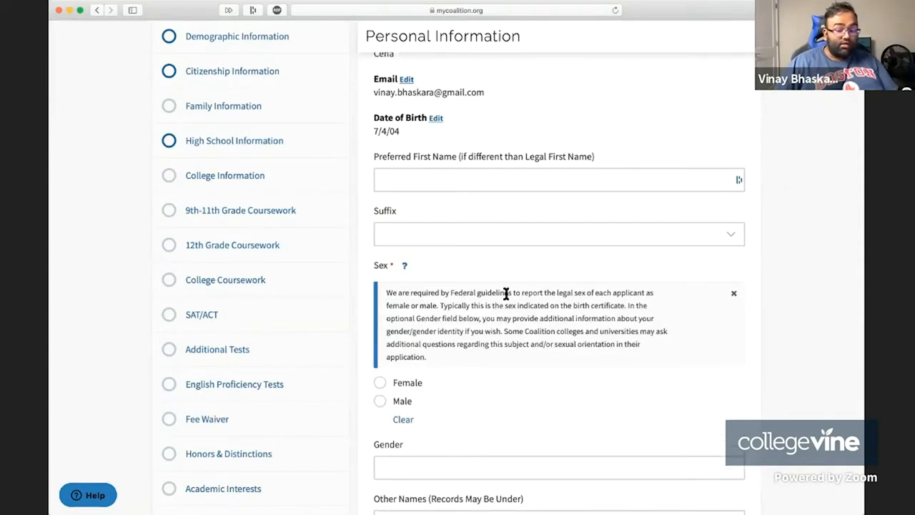
{"action": "mouse_move", "coordinate": [557, 397]}
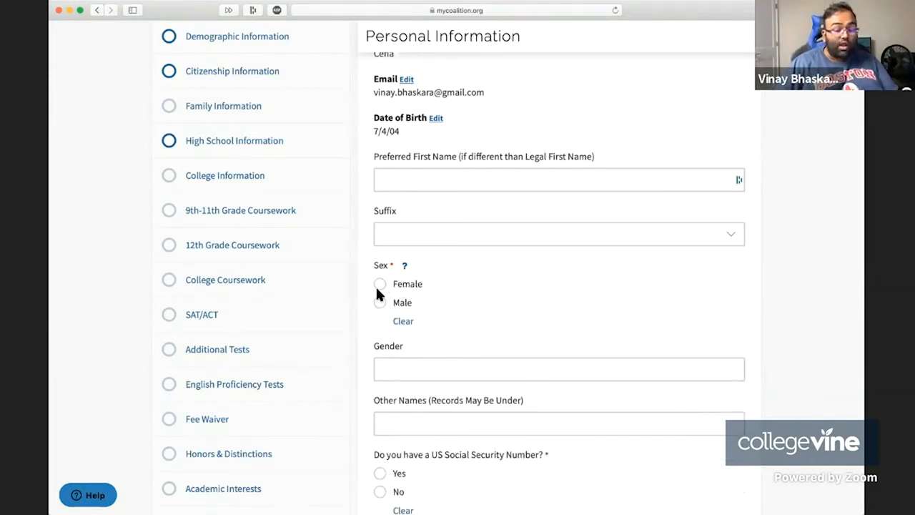
{"action": "left_click", "coordinate": [557, 369]}
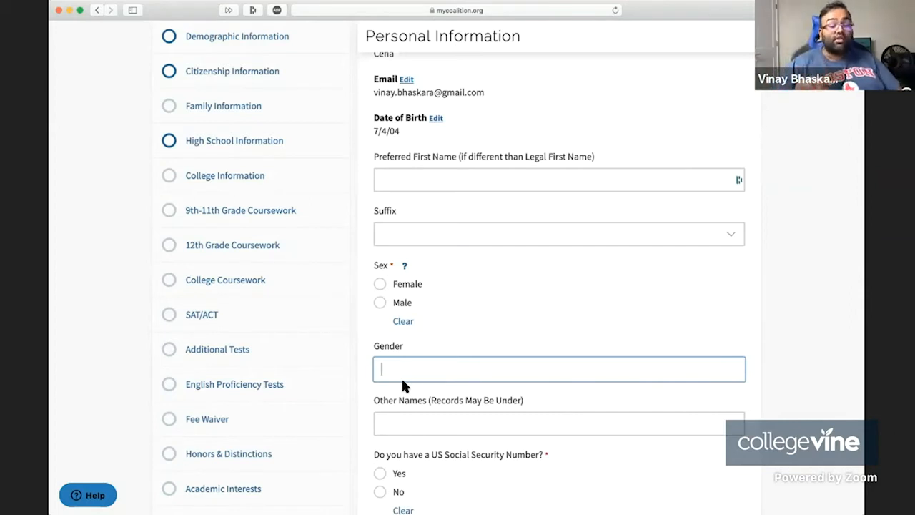
Step: Answer Yes to 'Do you have a US Social Security Number?'
{"action": "scroll", "scroll_direction": "down", "scroll_amount": 3}
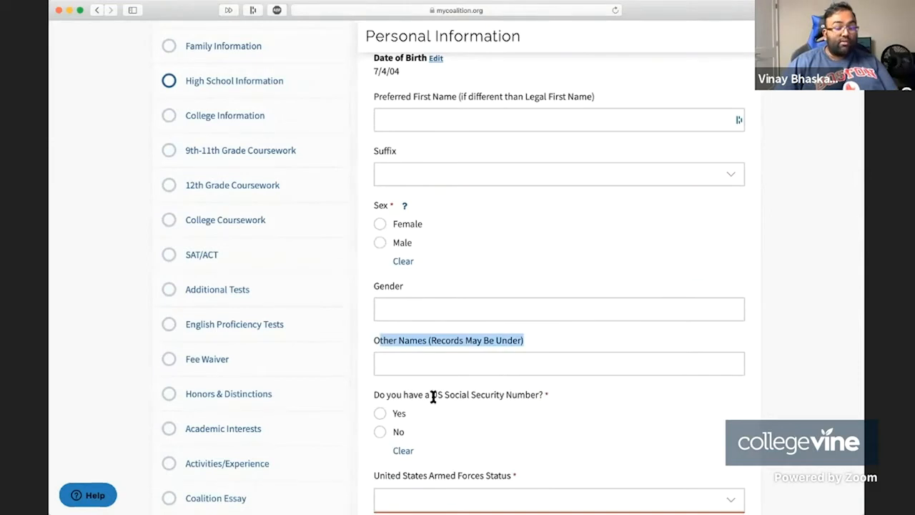
{"action": "scroll", "scroll_direction": "up", "scroll_amount": 3}
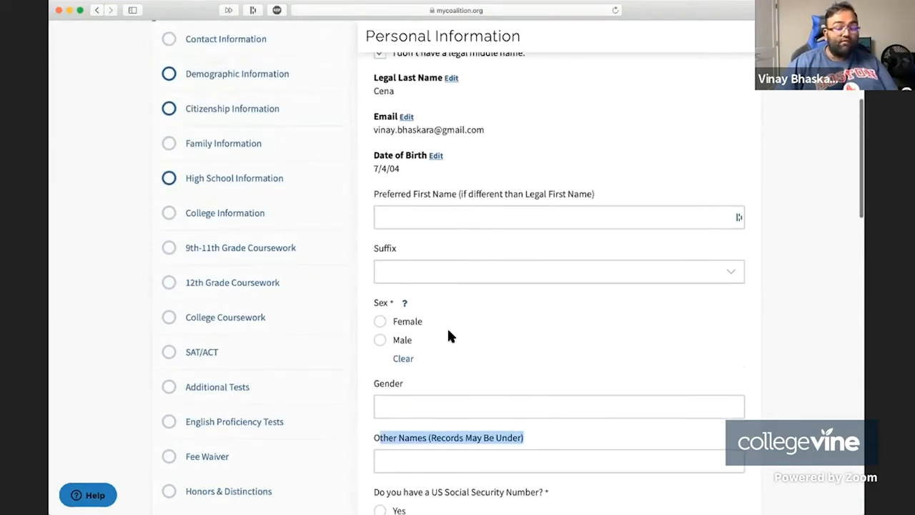
{"action": "scroll", "scroll_direction": "down", "scroll_amount": 3}
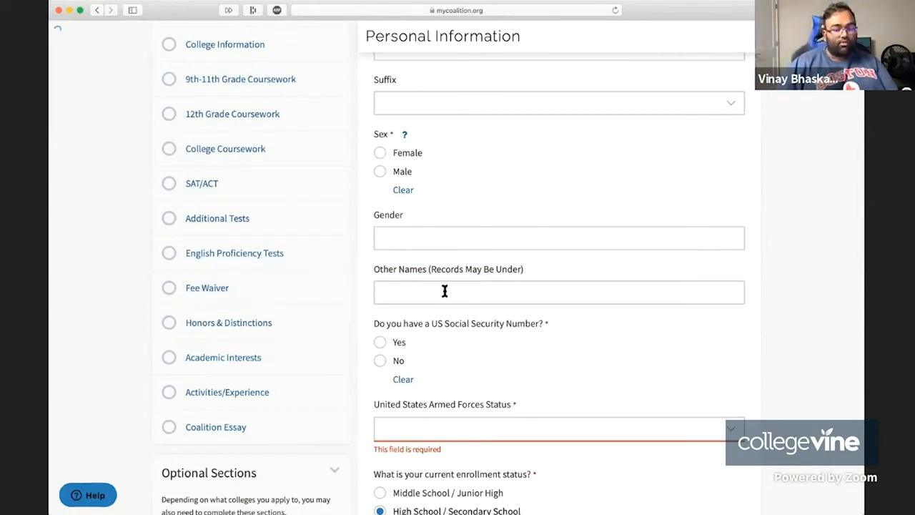
{"action": "mouse_move", "coordinate": [421, 318]}
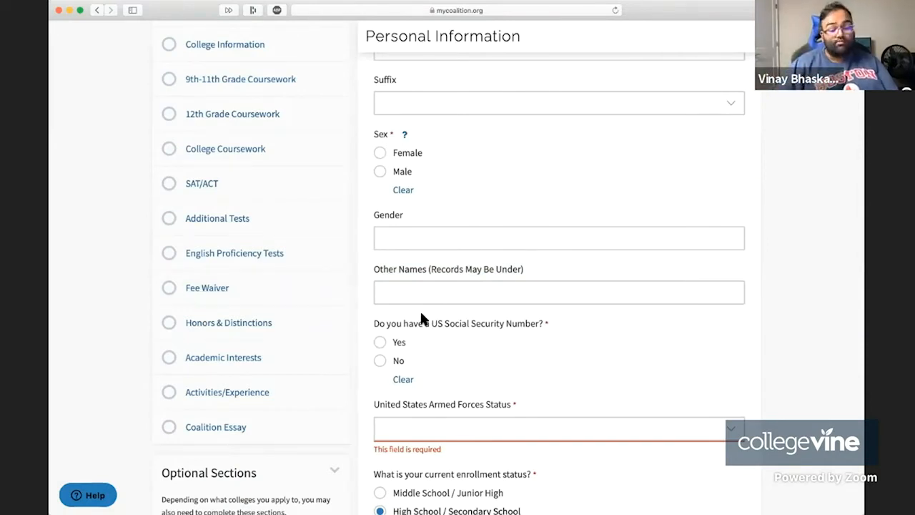
{"action": "mouse_move", "coordinate": [392, 371]}
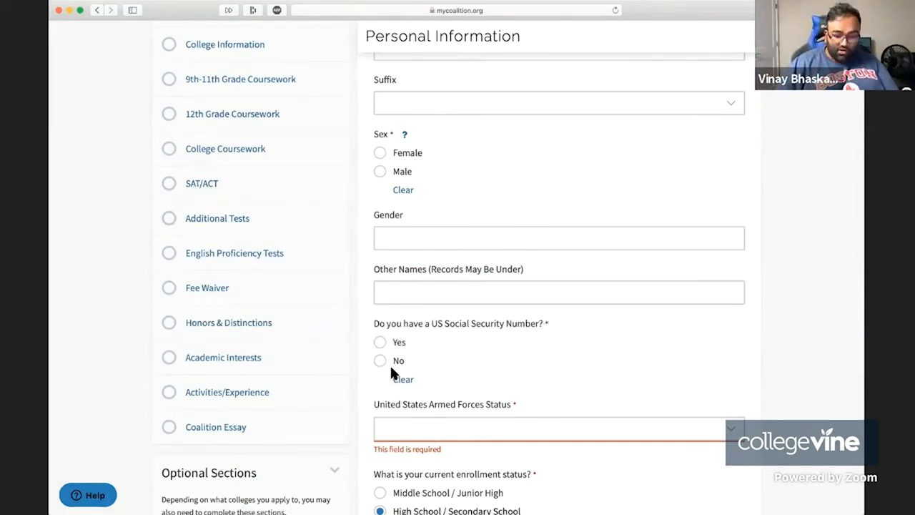
{"action": "left_click", "coordinate": [380, 342]}
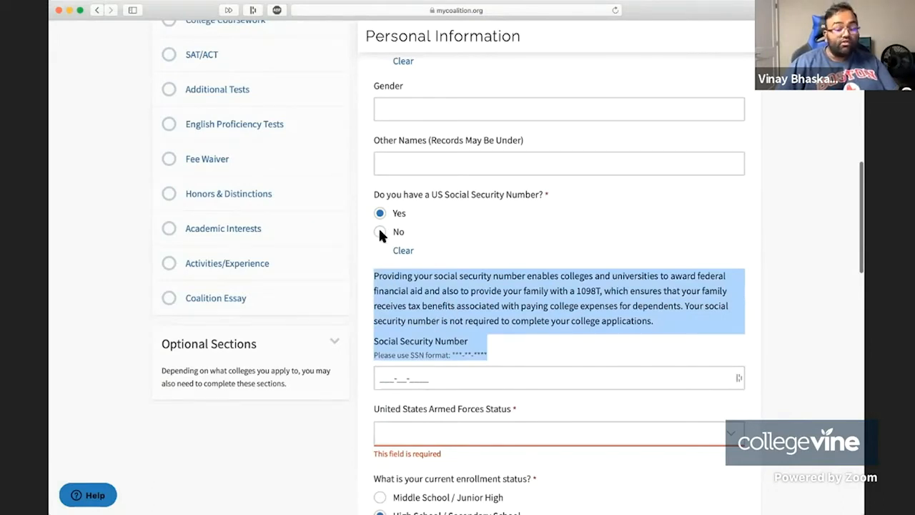
Step: Switch the Social Security Number answer to No and set Armed Forces Status to None
{"action": "left_click", "coordinate": [380, 232]}
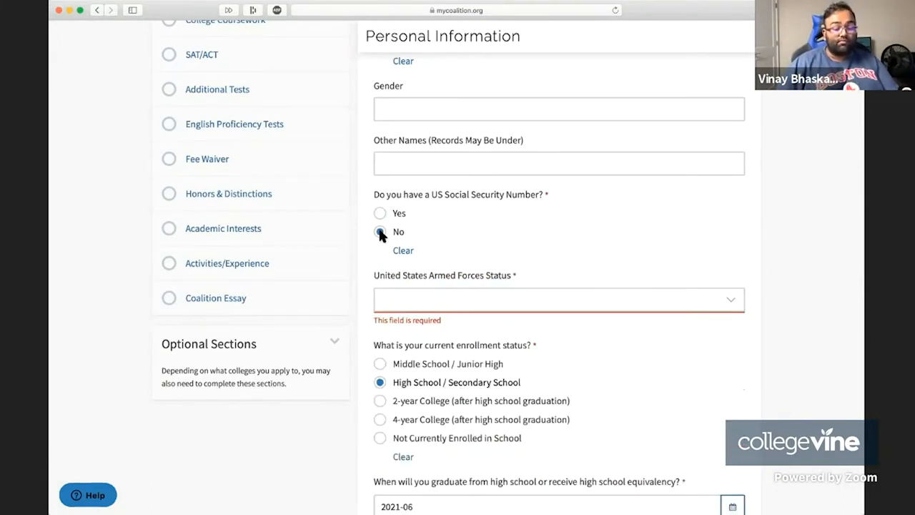
{"action": "left_click", "coordinate": [558, 301]}
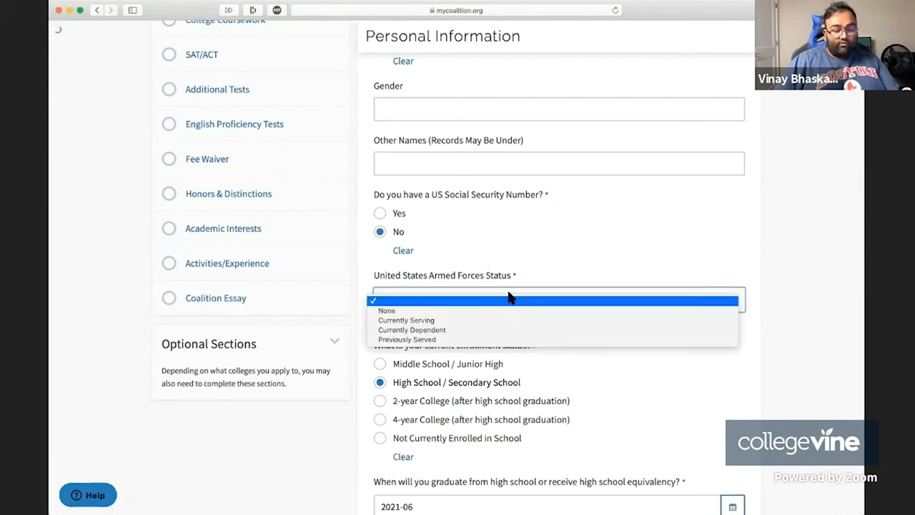
{"action": "left_click", "coordinate": [386, 309]}
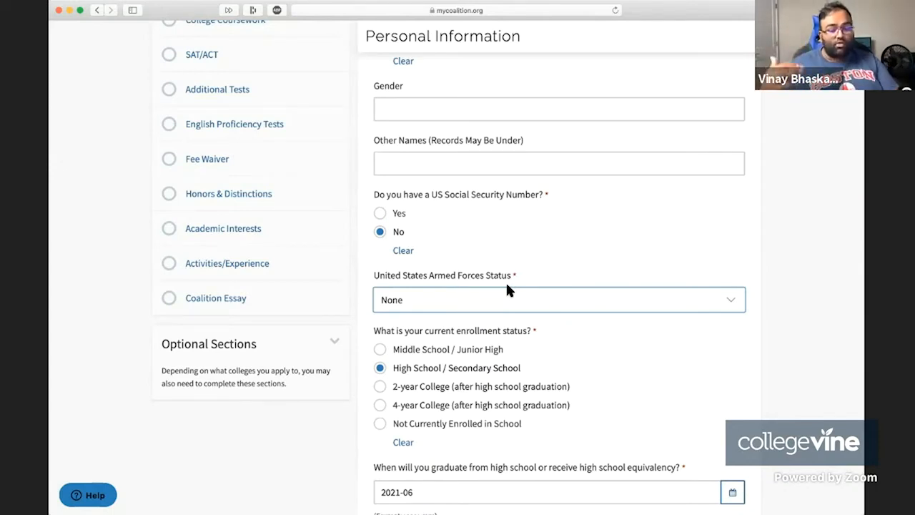
{"action": "mouse_move", "coordinate": [446, 320]}
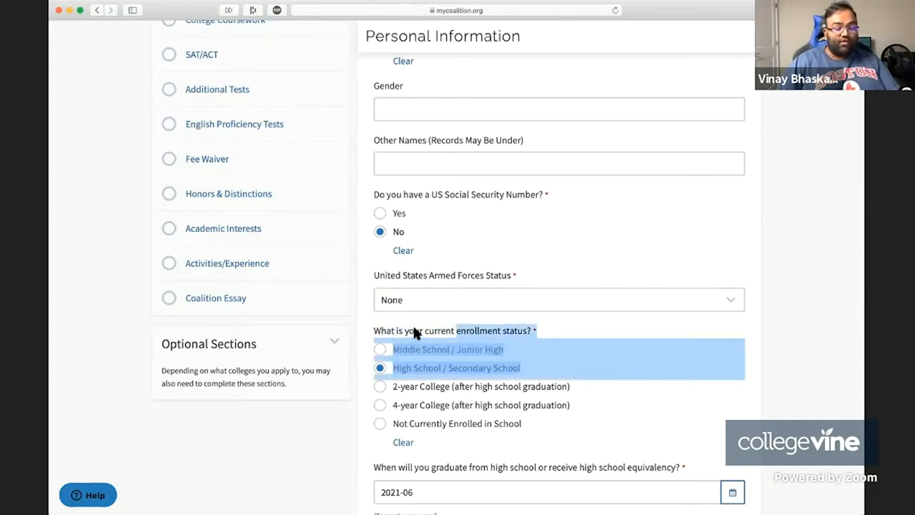
{"action": "mouse_move", "coordinate": [407, 375]}
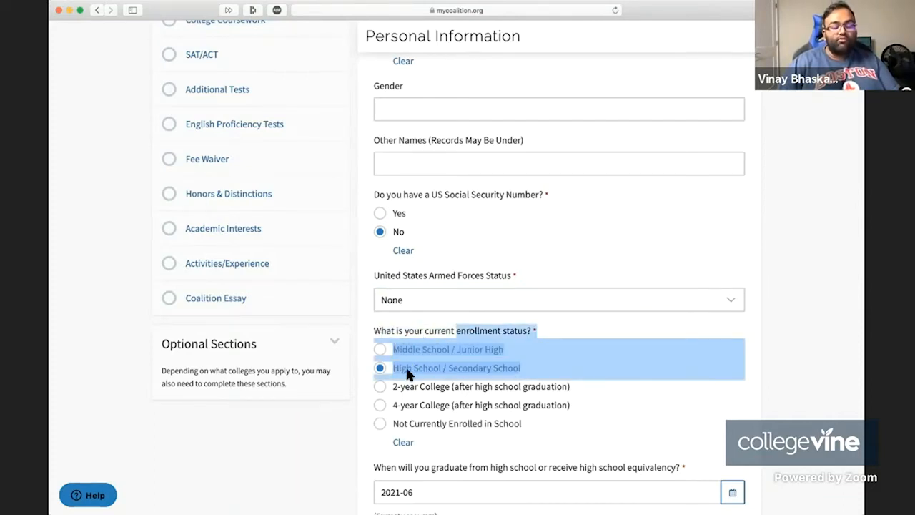
{"action": "mouse_move", "coordinate": [646, 350]}
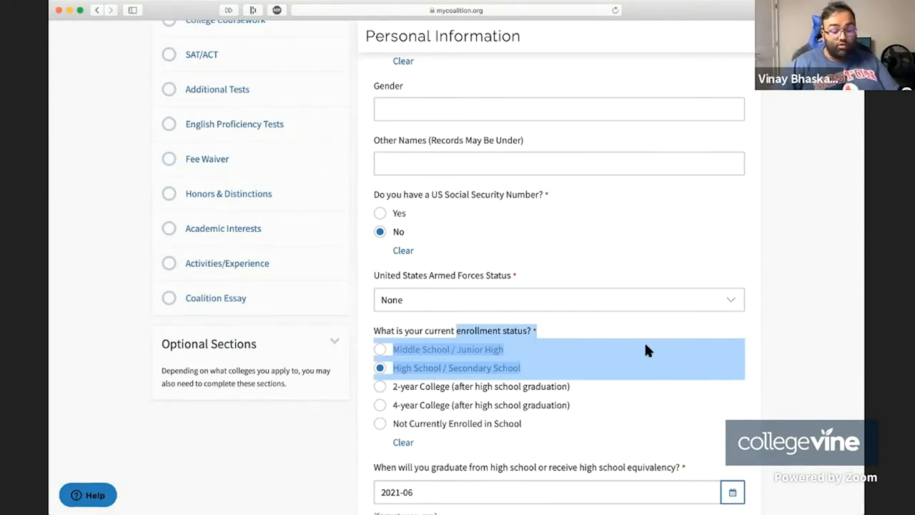
{"action": "mouse_move", "coordinate": [512, 372]}
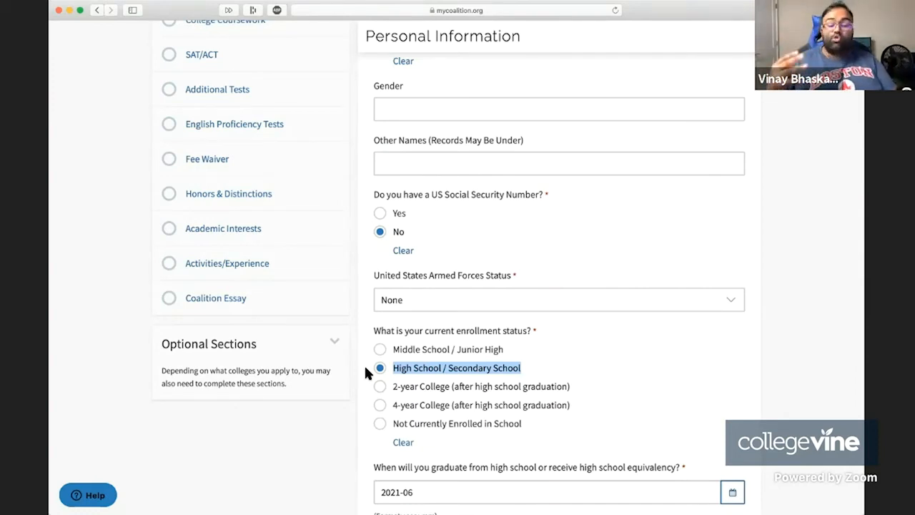
{"action": "mouse_move", "coordinate": [523, 365]}
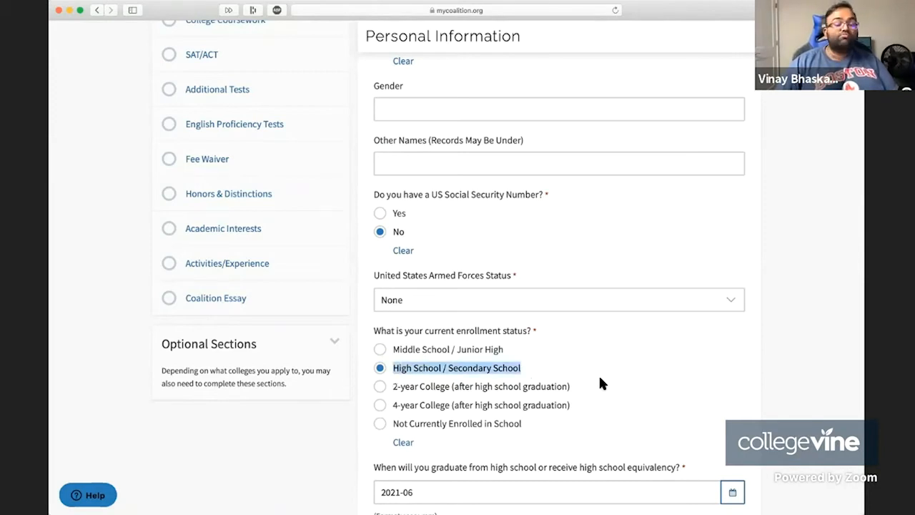
{"action": "mouse_move", "coordinate": [609, 390]}
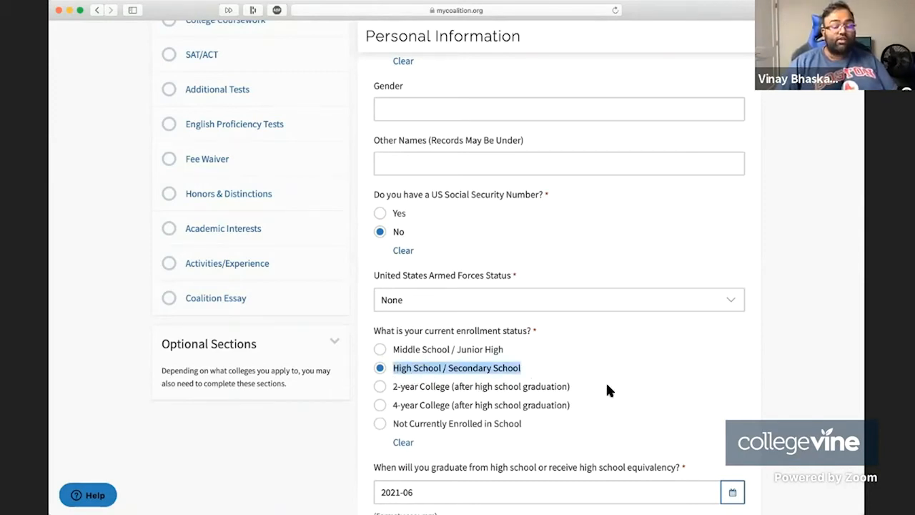
Step: Choose 2021 as the year college studies will begin
{"action": "scroll", "scroll_direction": "down", "scroll_amount": 3}
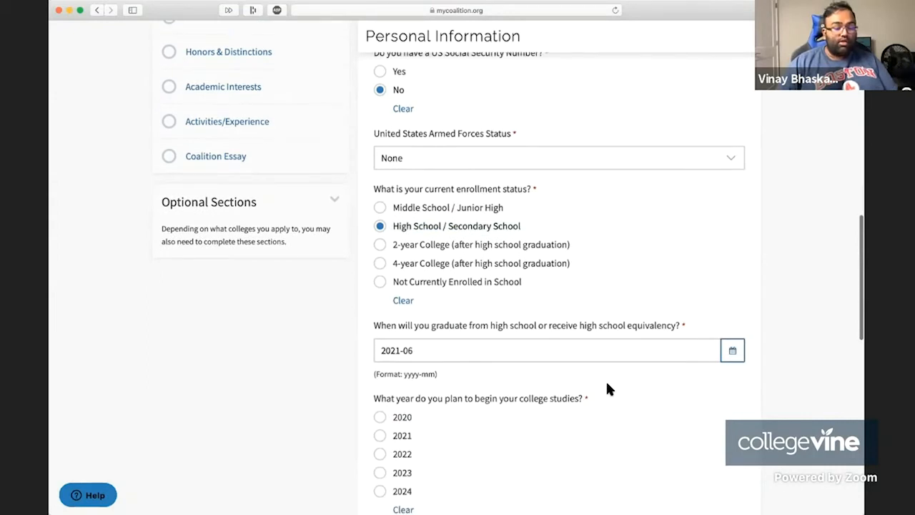
{"action": "mouse_move", "coordinate": [593, 337]}
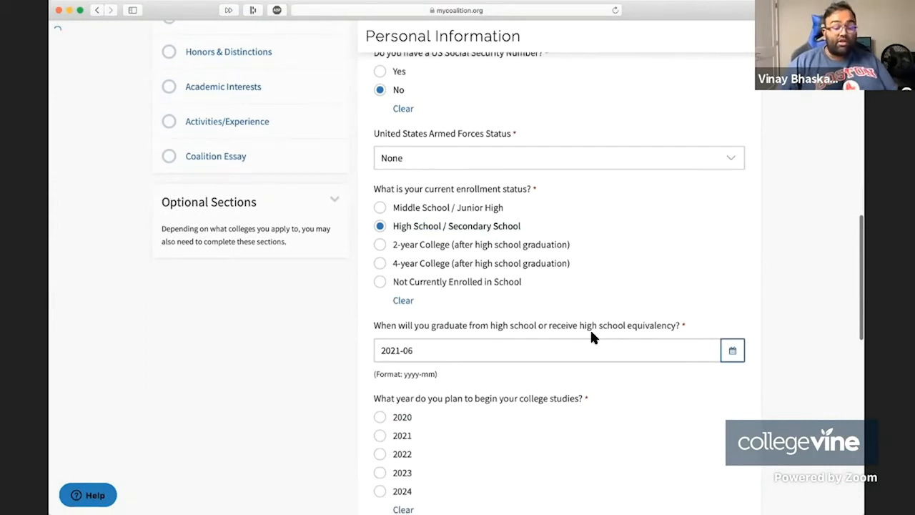
{"action": "scroll", "scroll_direction": "down", "scroll_amount": 3}
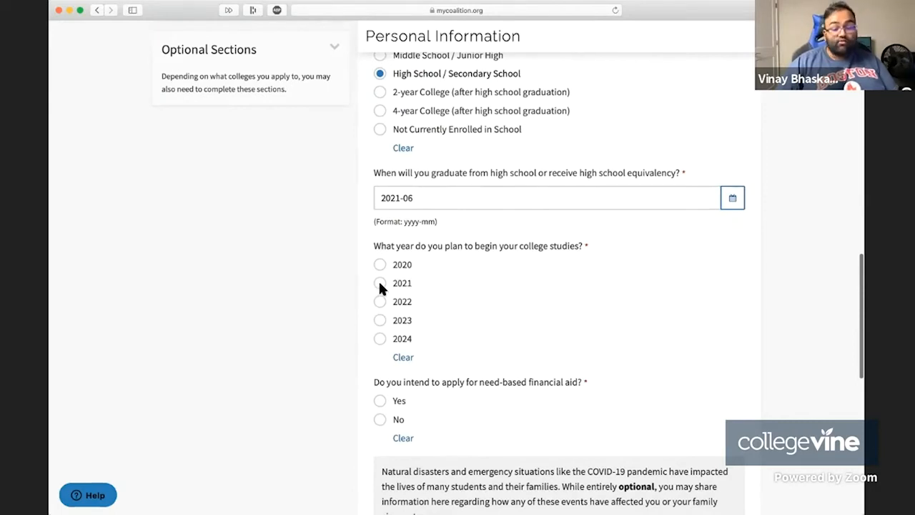
{"action": "left_click", "coordinate": [381, 283]}
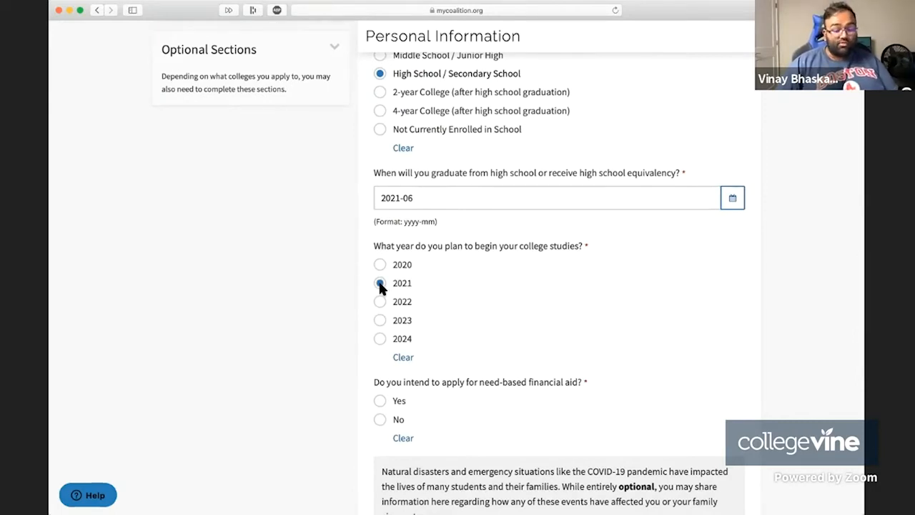
{"action": "scroll", "scroll_direction": "down", "scroll_amount": 3}
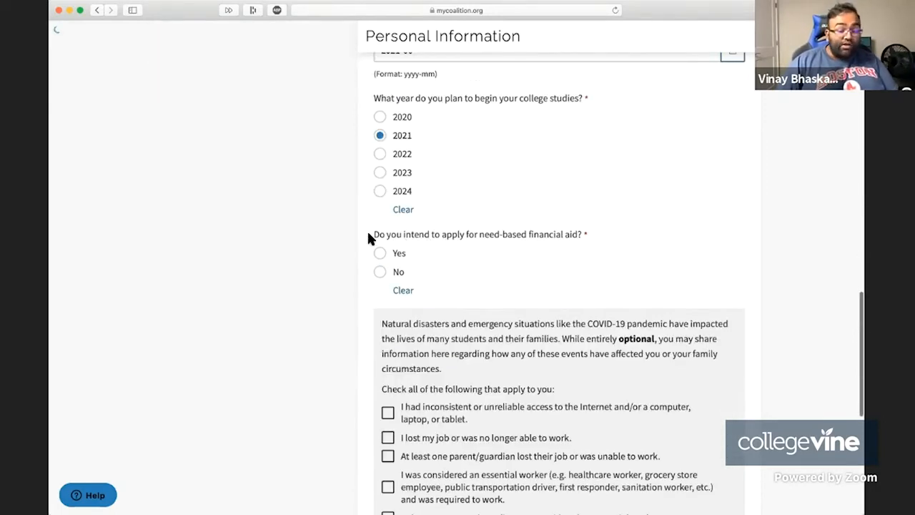
{"action": "mouse_move", "coordinate": [627, 246]}
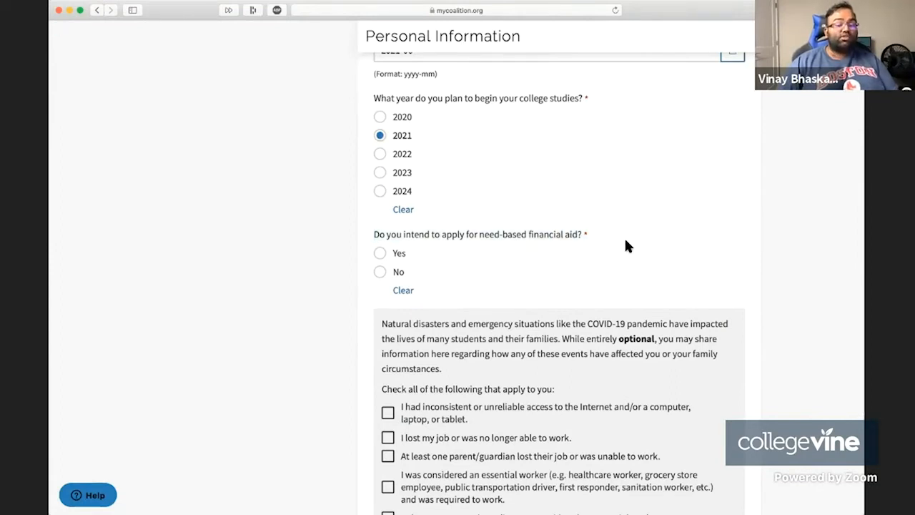
{"action": "mouse_move", "coordinate": [427, 223]}
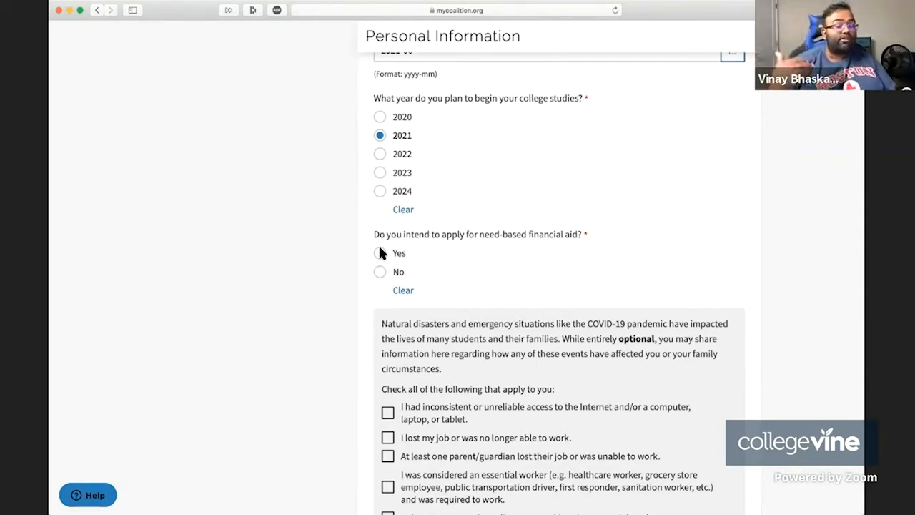
{"action": "mouse_move", "coordinate": [359, 306]}
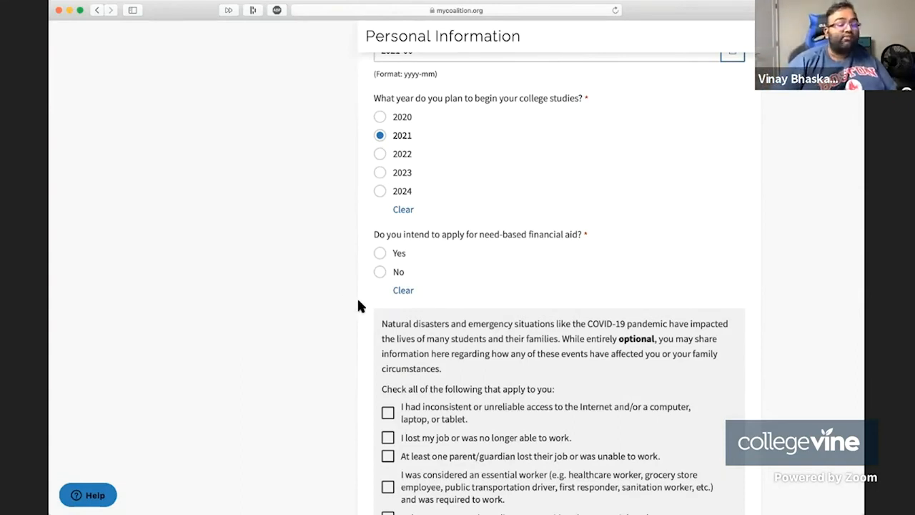
{"action": "mouse_move", "coordinate": [518, 341]}
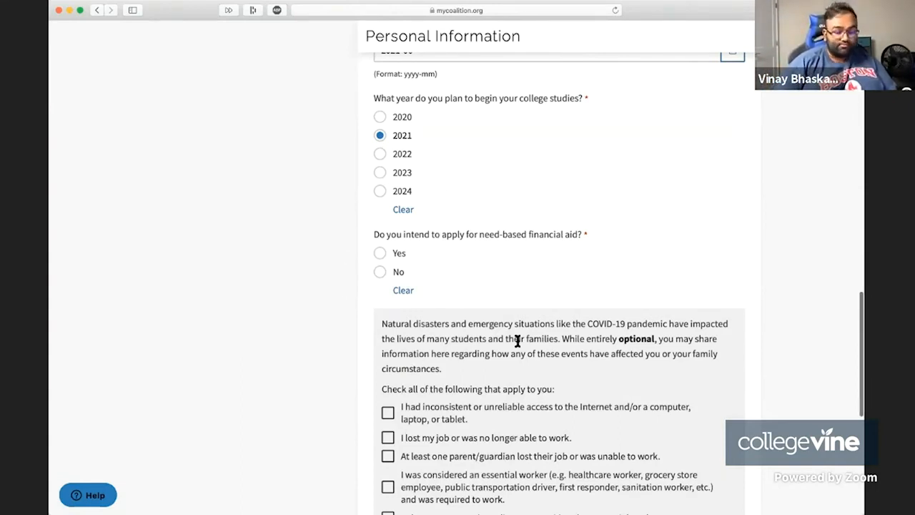
{"action": "scroll", "scroll_direction": "down", "scroll_amount": 3}
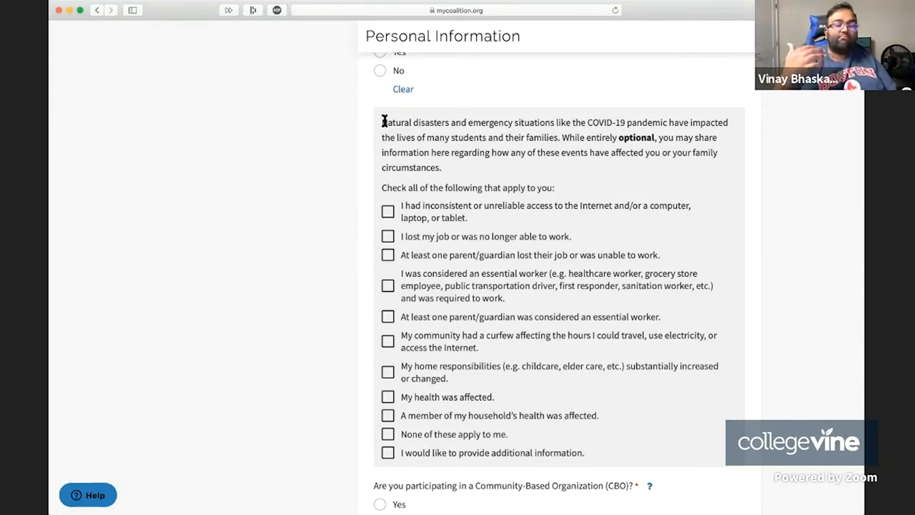
{"action": "mouse_move", "coordinate": [510, 227]}
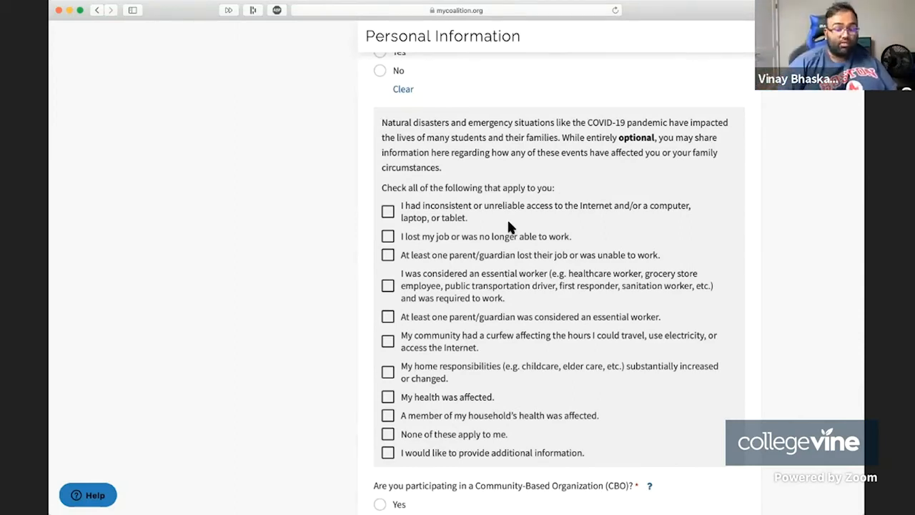
{"action": "mouse_move", "coordinate": [463, 180]}
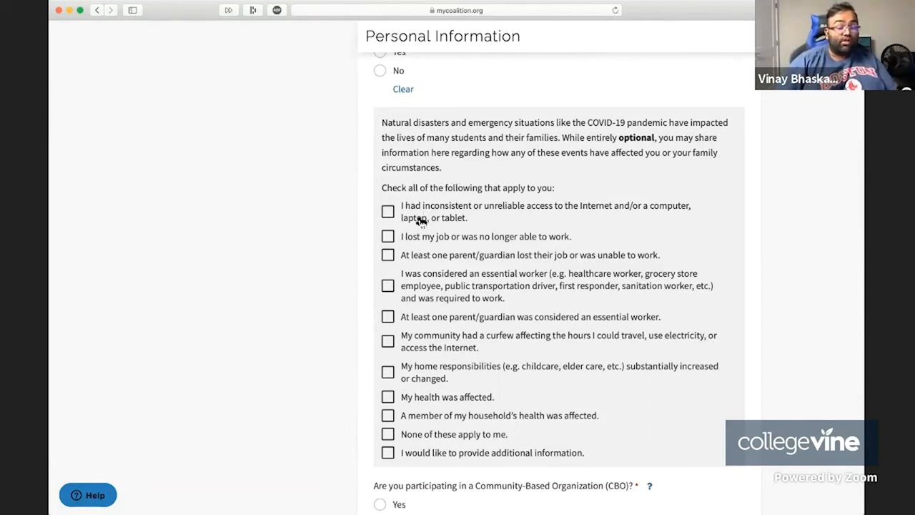
{"action": "mouse_move", "coordinate": [607, 223]}
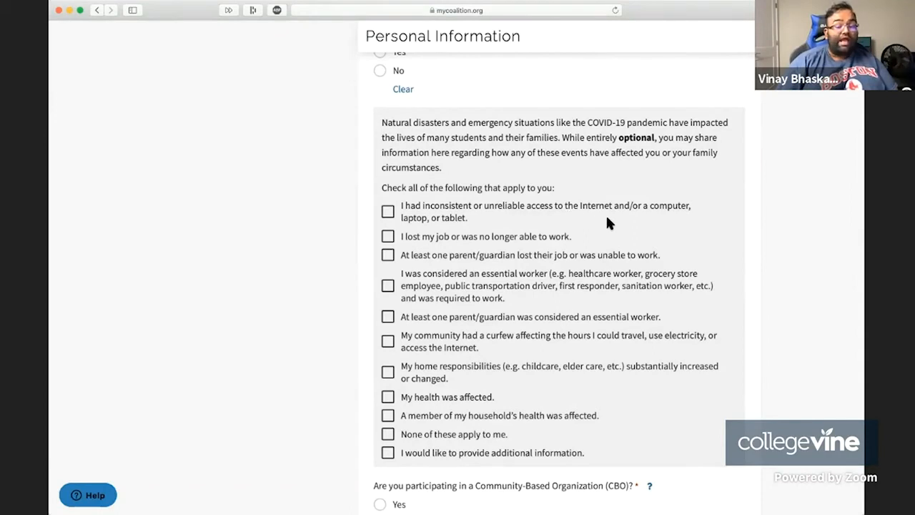
{"action": "mouse_move", "coordinate": [463, 260]}
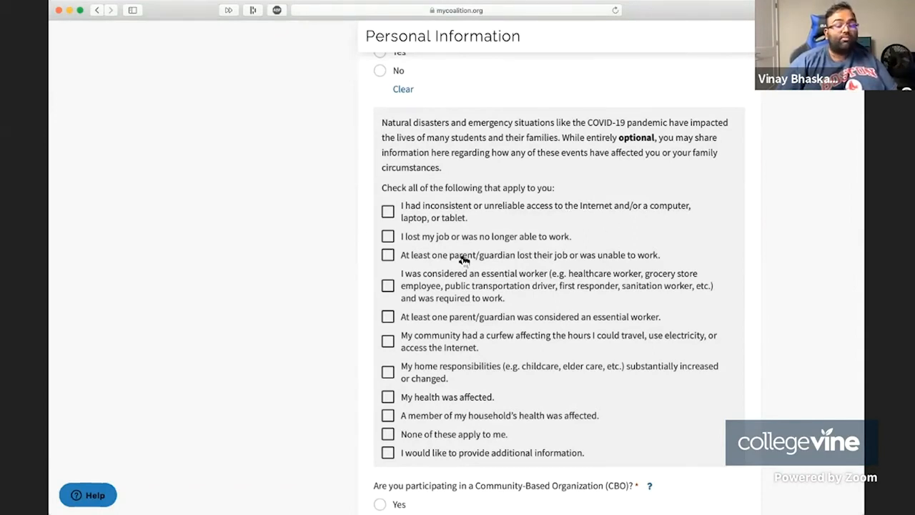
{"action": "mouse_move", "coordinate": [511, 241]}
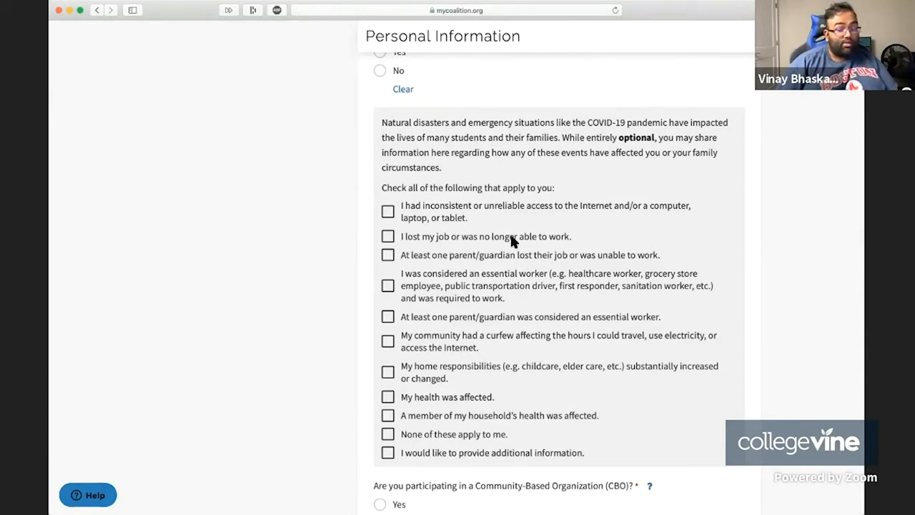
{"action": "mouse_move", "coordinate": [483, 271]}
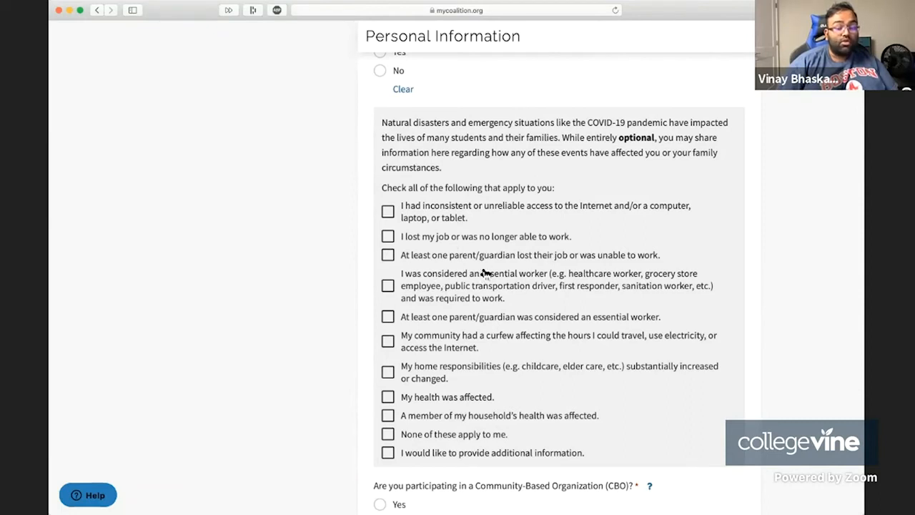
{"action": "mouse_move", "coordinate": [593, 248]}
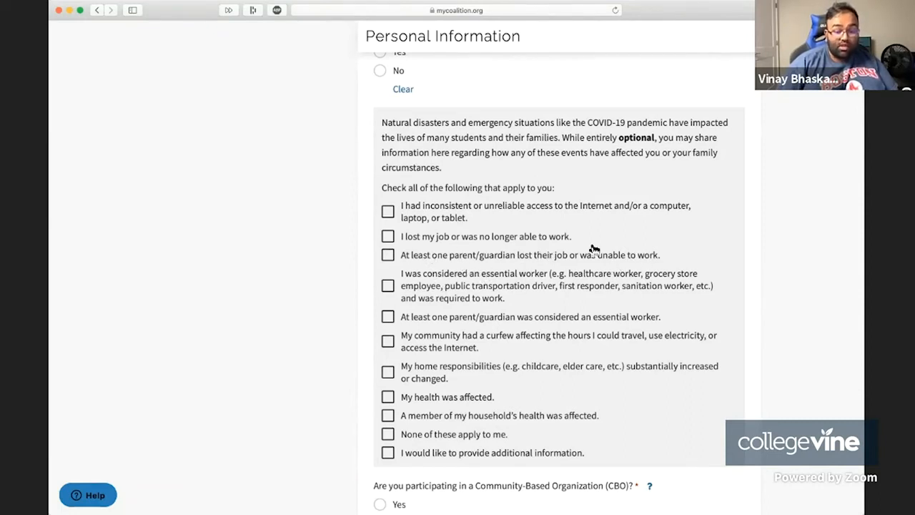
{"action": "mouse_move", "coordinate": [613, 288]}
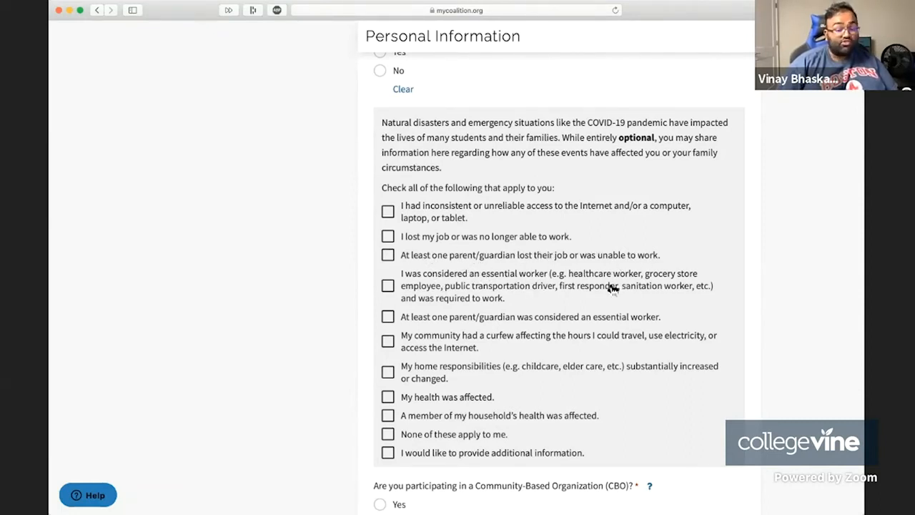
{"action": "mouse_move", "coordinate": [440, 320]}
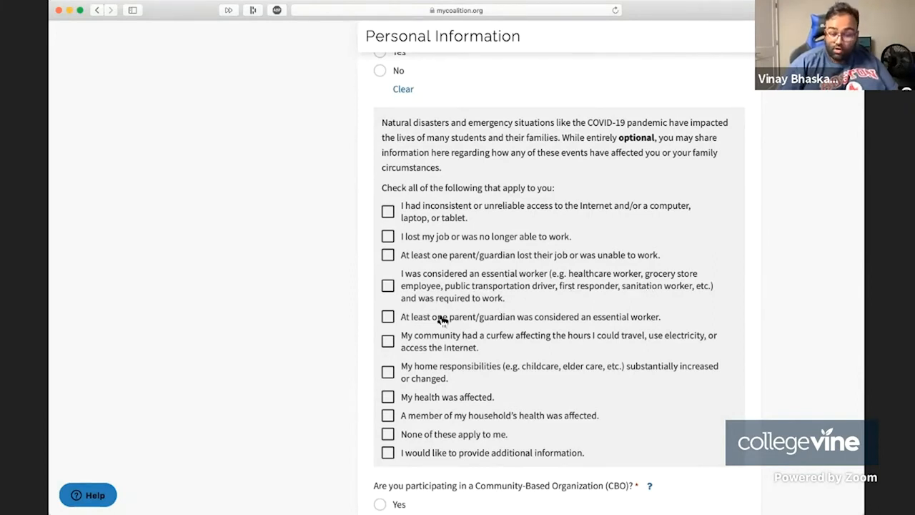
{"action": "mouse_move", "coordinate": [677, 341]}
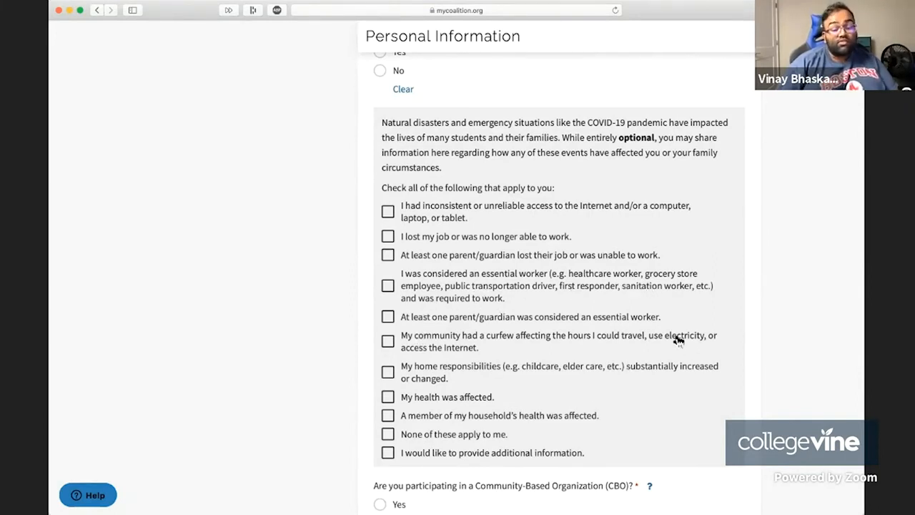
{"action": "mouse_move", "coordinate": [586, 343]}
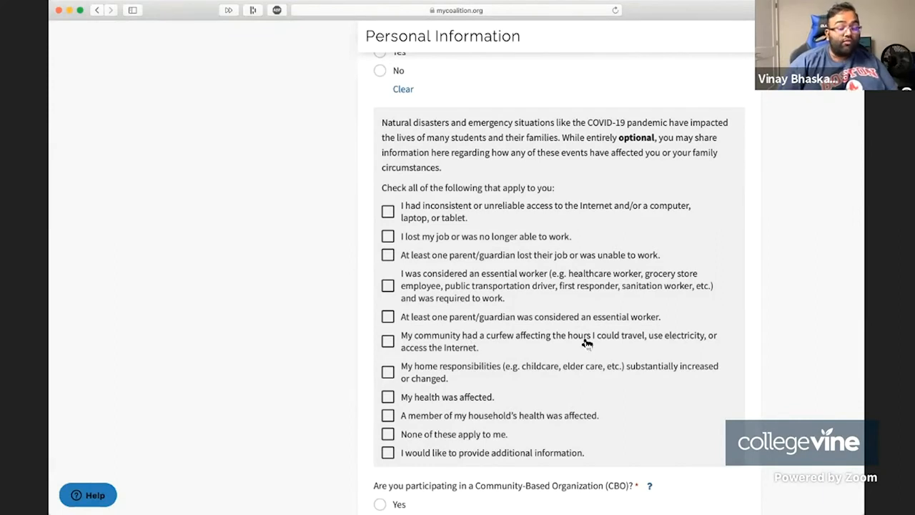
{"action": "mouse_move", "coordinate": [707, 347]}
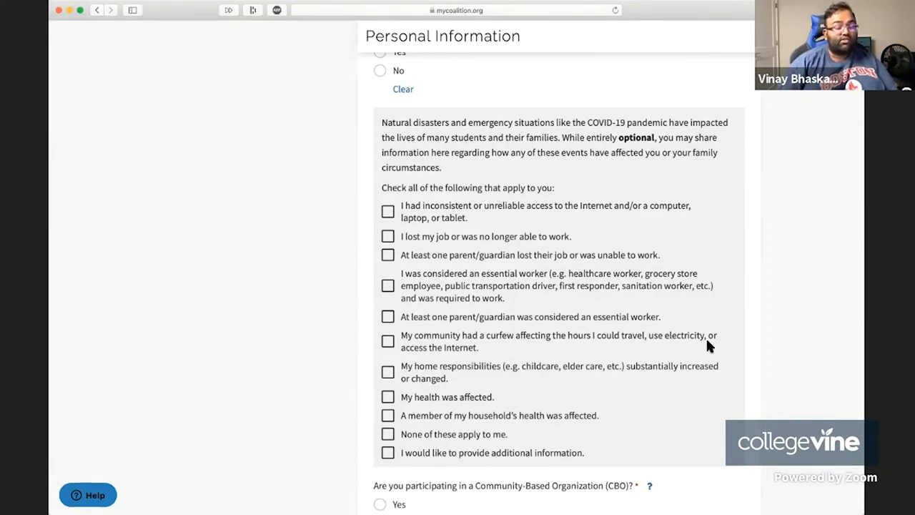
{"action": "mouse_move", "coordinate": [378, 363]}
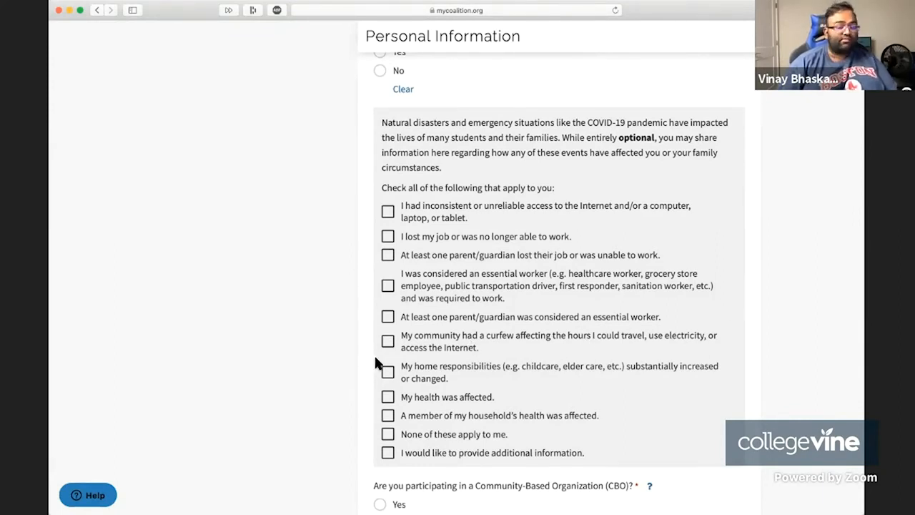
{"action": "mouse_move", "coordinate": [518, 360]}
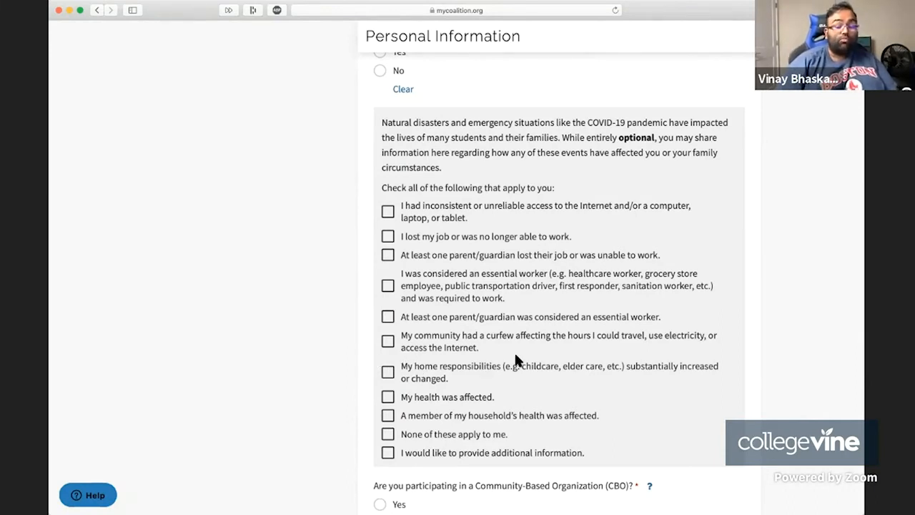
{"action": "mouse_move", "coordinate": [675, 360]}
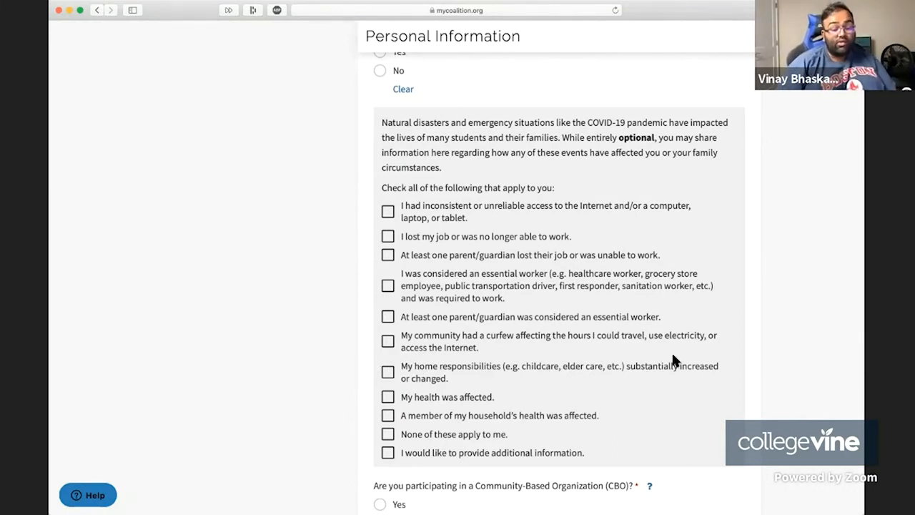
{"action": "mouse_move", "coordinate": [431, 403]}
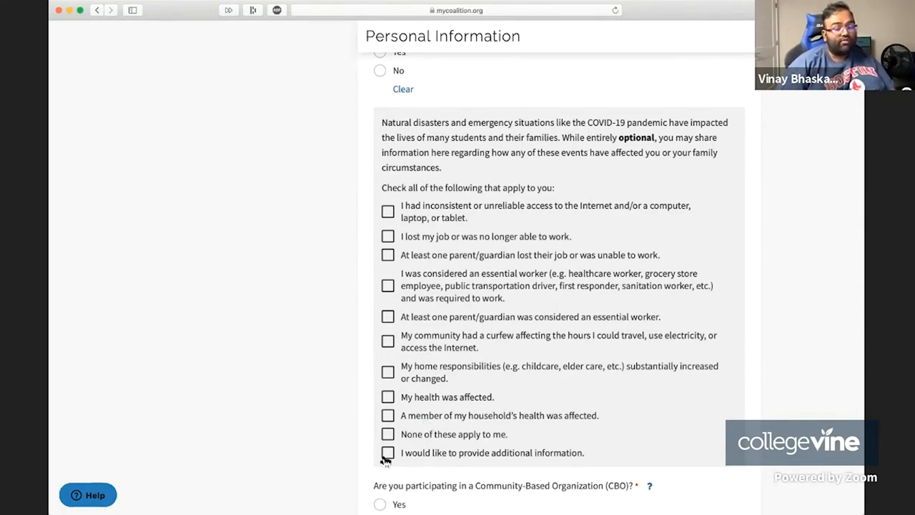
Step: Check 'I would like to provide additional information' about COVID-19 impacts
{"action": "left_click", "coordinate": [387, 452]}
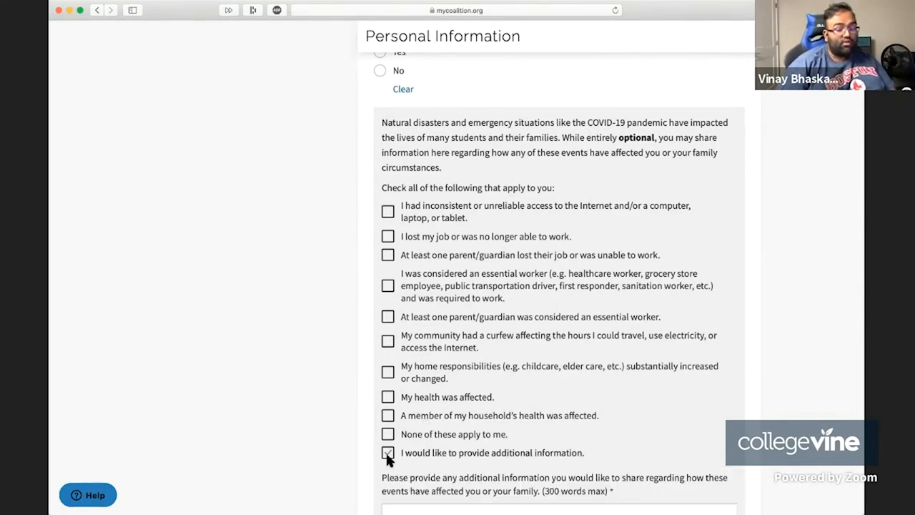
{"action": "left_click", "coordinate": [388, 452]}
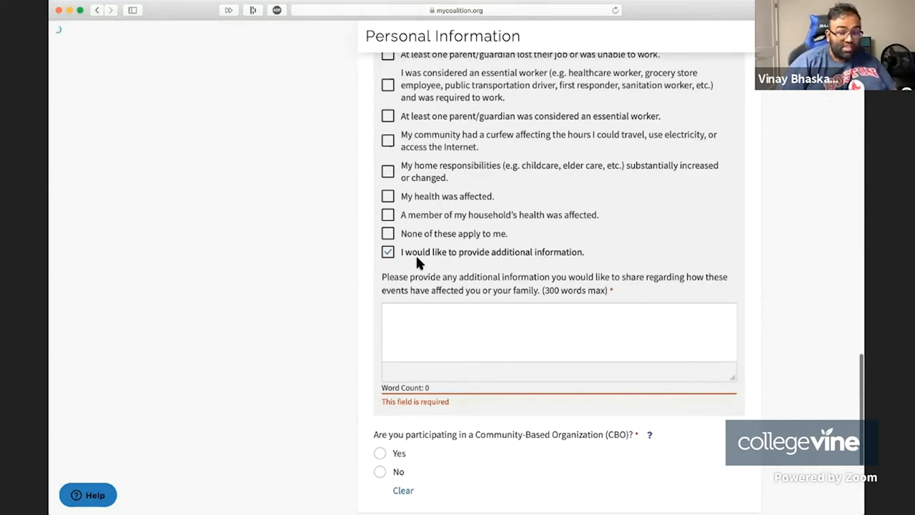
{"action": "mouse_move", "coordinate": [456, 286]}
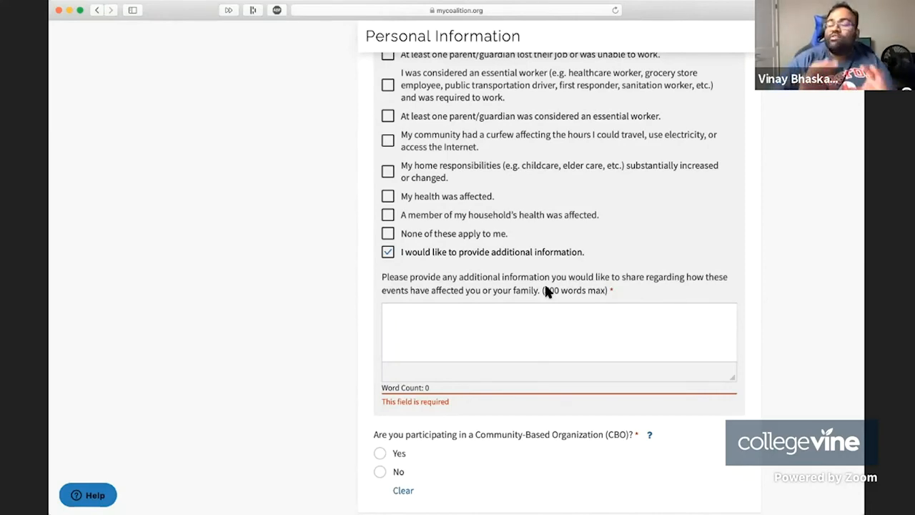
Step: Highlight the COVID-19 impact checklist and the required 300-word response box
{"action": "scroll", "scroll_direction": "up", "scroll_amount": 3}
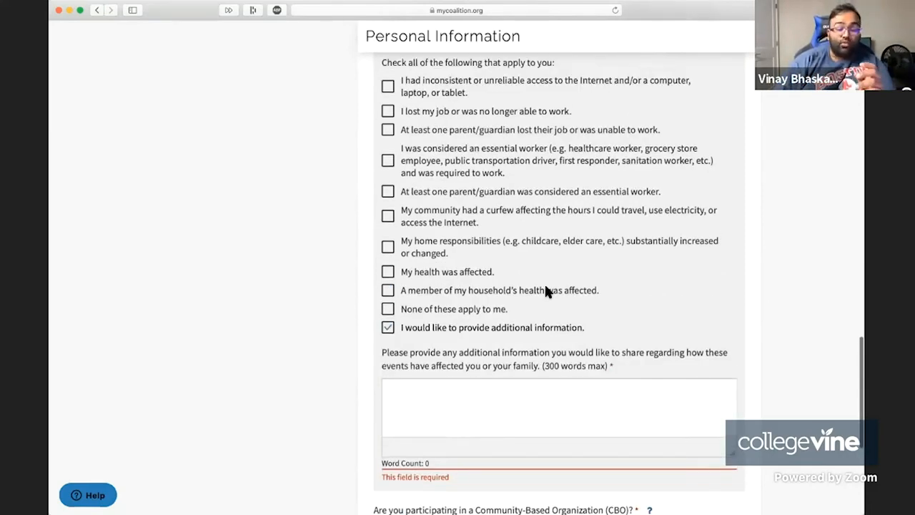
{"action": "scroll", "scroll_direction": "up", "scroll_amount": 3}
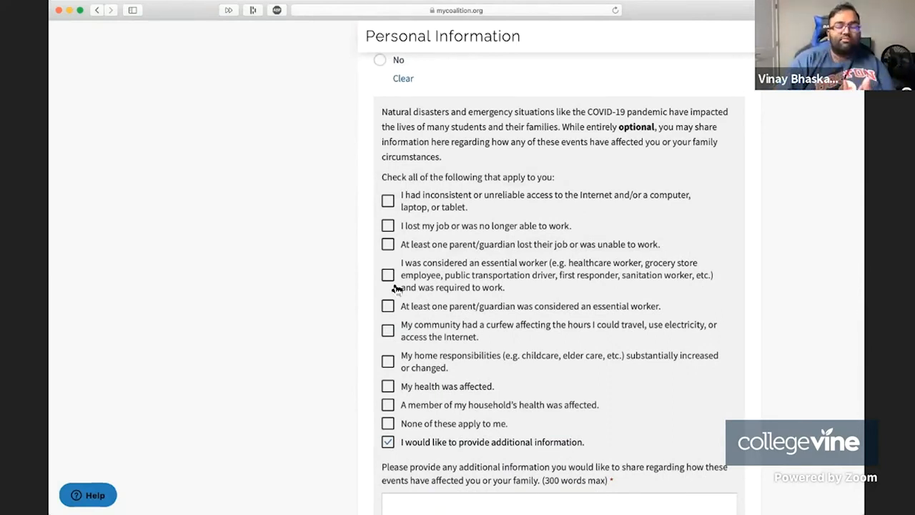
{"action": "mouse_move", "coordinate": [449, 309]}
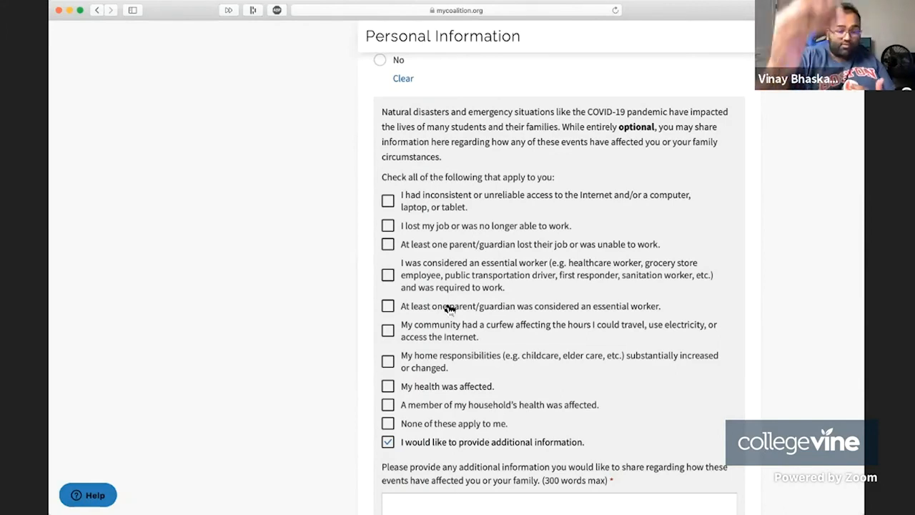
{"action": "scroll", "scroll_direction": "down", "scroll_amount": 3}
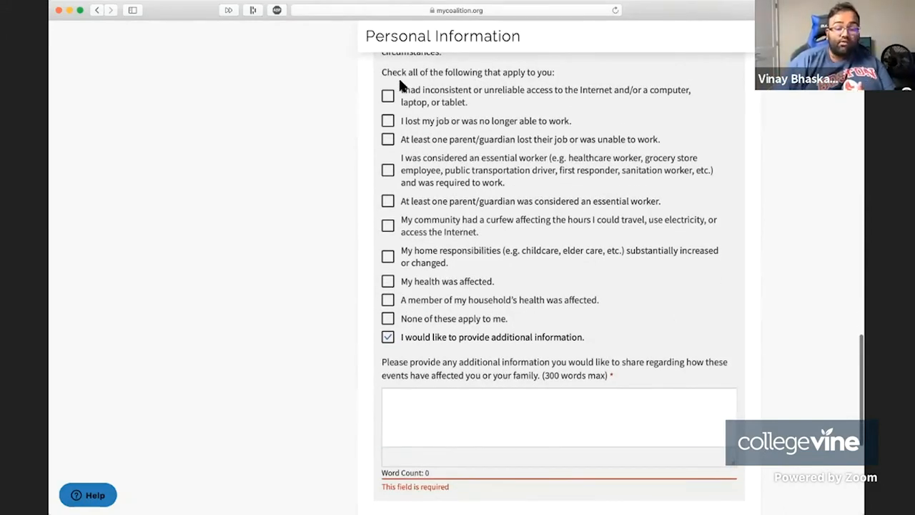
{"action": "left_click_drag", "start_coordinate": [400, 88], "coordinate": [603, 318]}
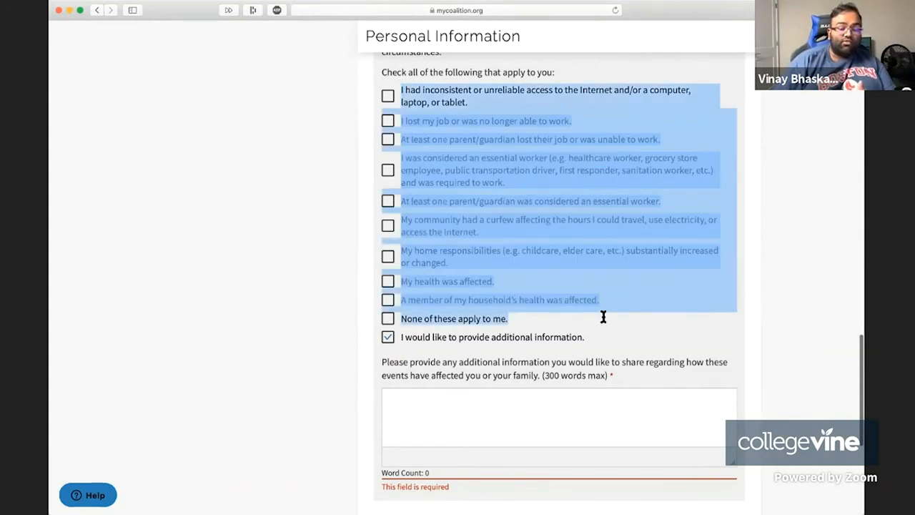
{"action": "mouse_move", "coordinate": [439, 274]}
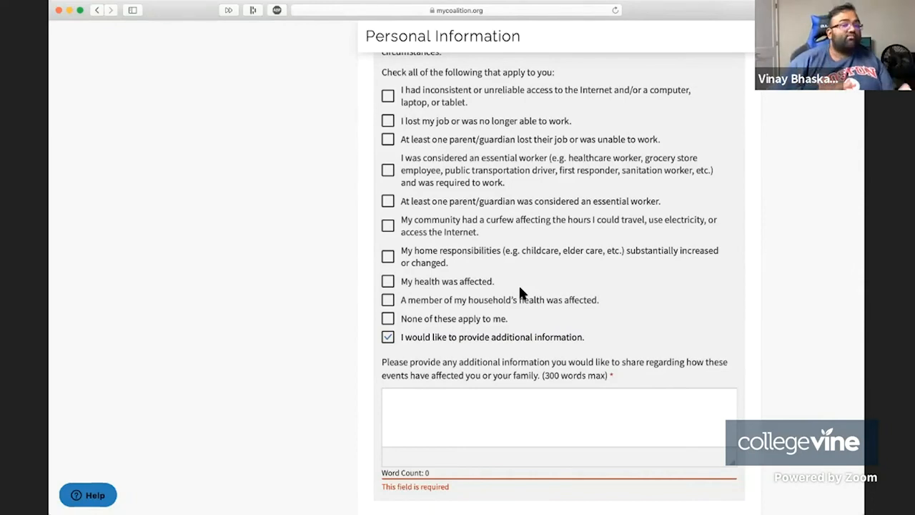
Step: Show the help explanation for Community-Based Organization and return to the top of Personal Information
{"action": "scroll", "scroll_direction": "down", "scroll_amount": 3}
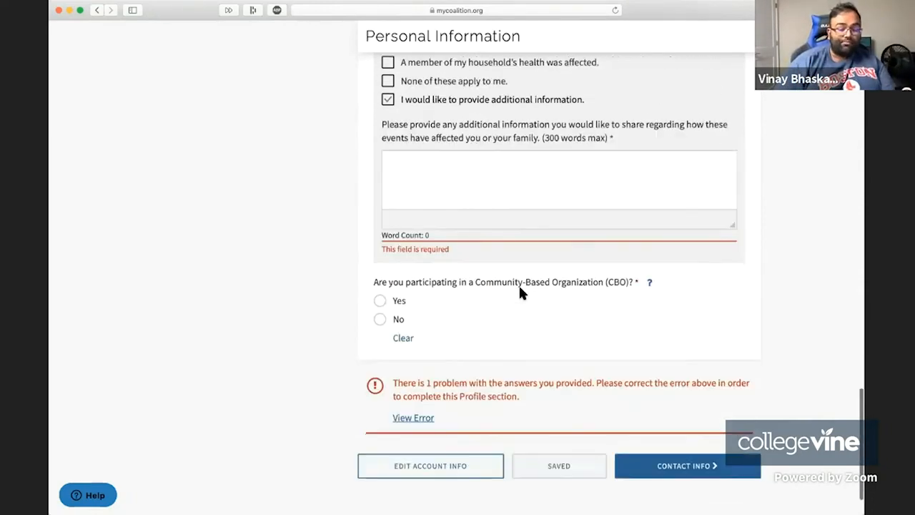
{"action": "mouse_move", "coordinate": [443, 274]}
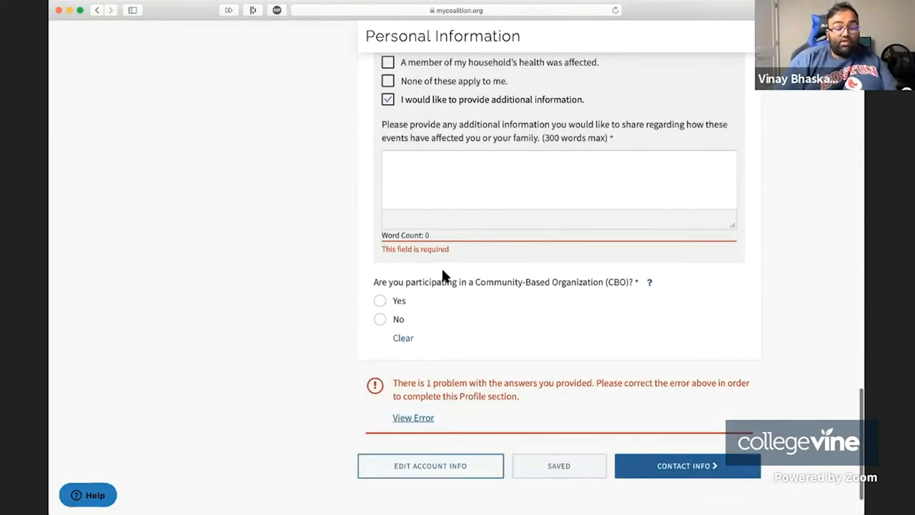
{"action": "mouse_move", "coordinate": [618, 309]}
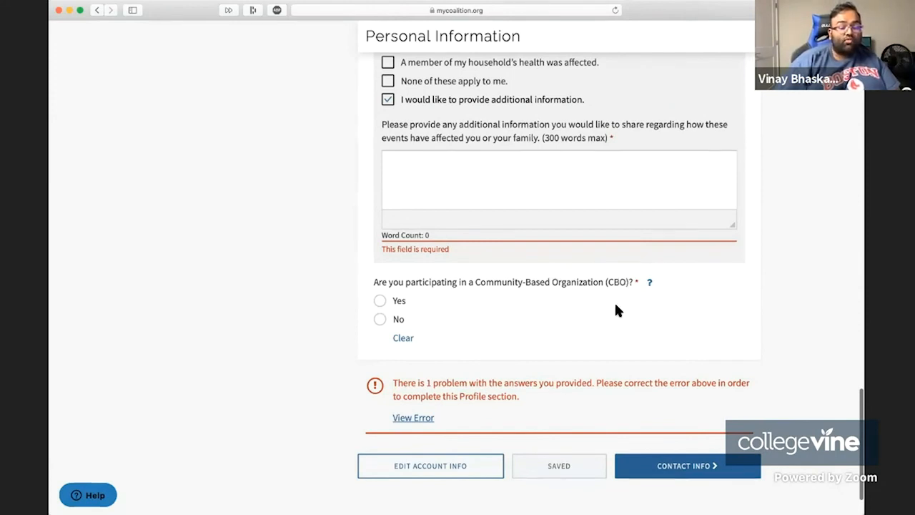
{"action": "mouse_move", "coordinate": [708, 296]}
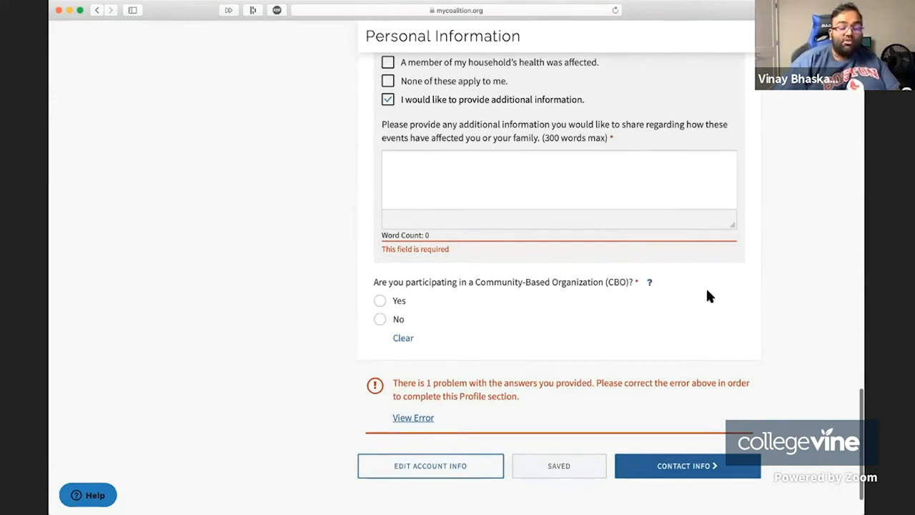
{"action": "mouse_move", "coordinate": [656, 283]}
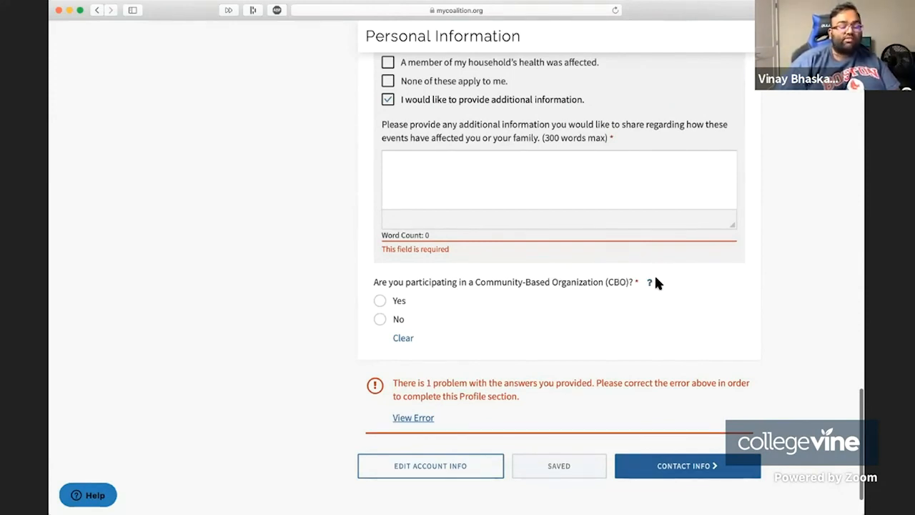
{"action": "left_click", "coordinate": [649, 282]}
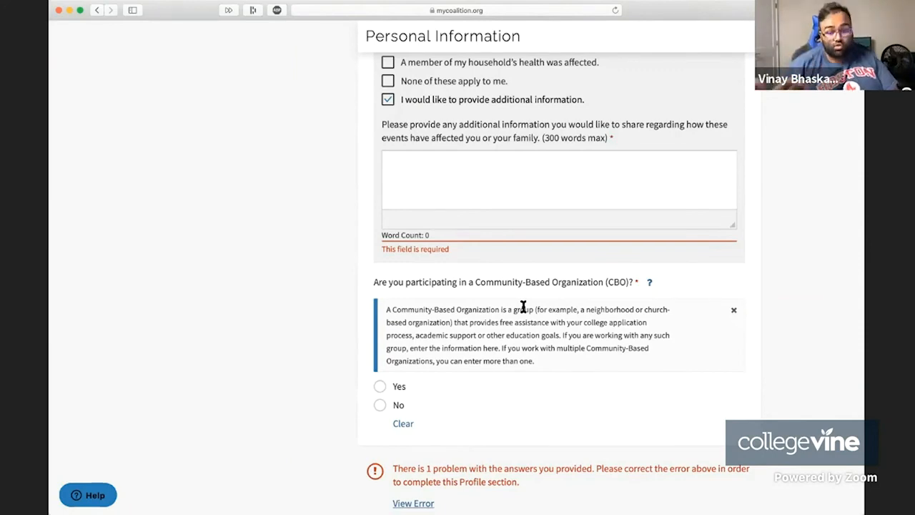
{"action": "scroll", "scroll_direction": "up", "scroll_amount": 3}
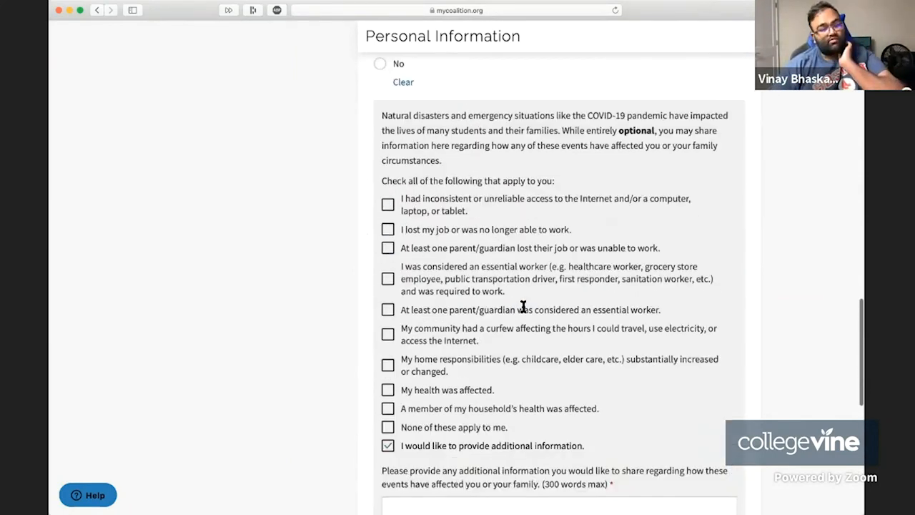
{"action": "scroll", "scroll_direction": "down", "scroll_amount": 3}
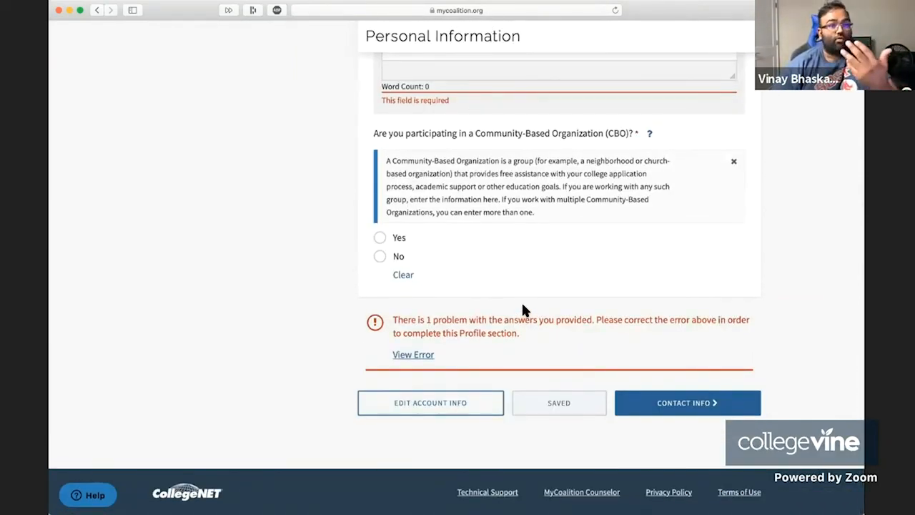
{"action": "scroll", "scroll_direction": "up", "scroll_amount": 3}
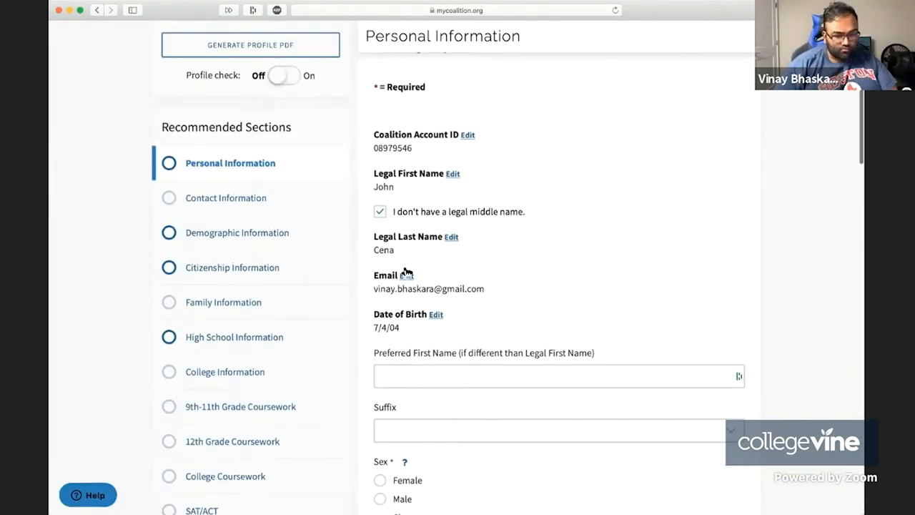
{"action": "mouse_move", "coordinate": [226, 197]}
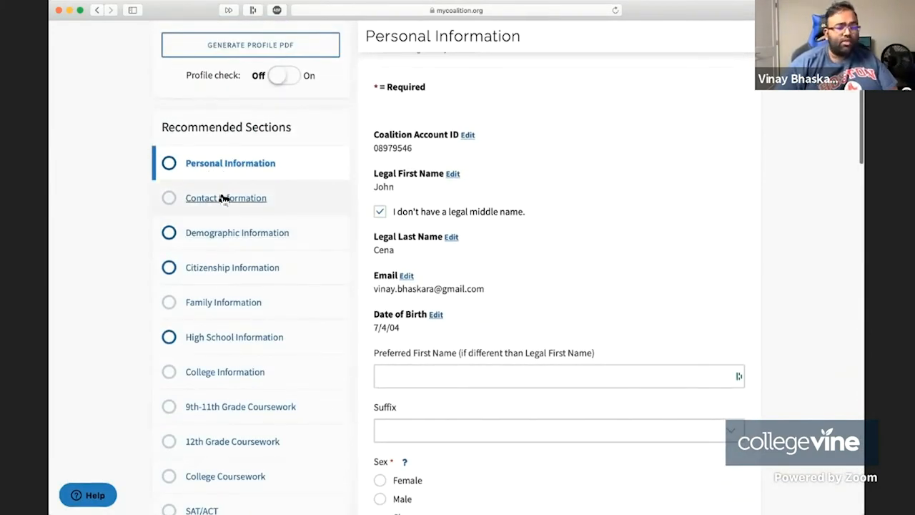
Step: Open Contact Information, view the home phone country codes and the Mailing Address fields
{"action": "left_click", "coordinate": [226, 197]}
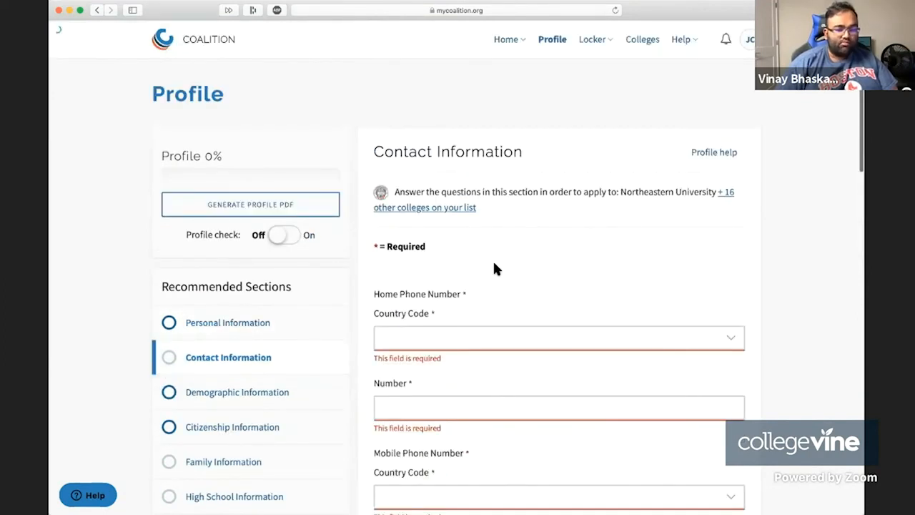
{"action": "scroll", "scroll_direction": "down", "scroll_amount": 3}
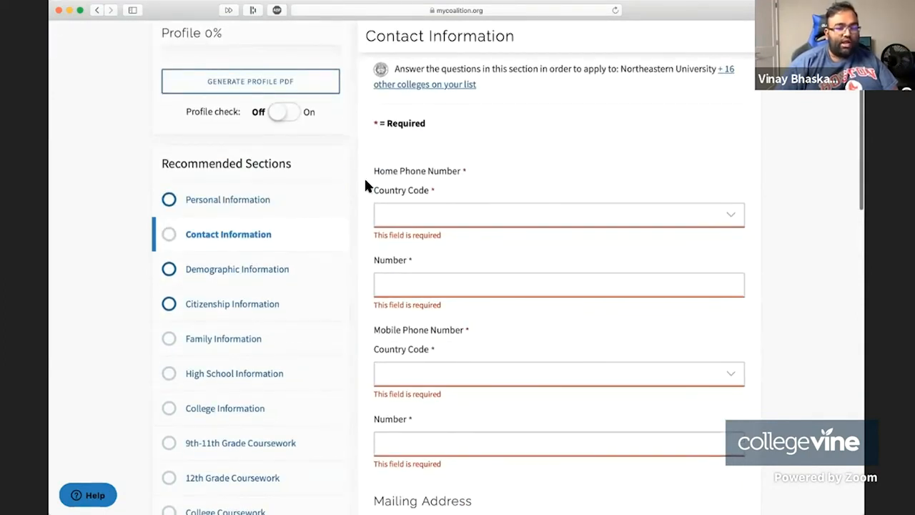
{"action": "scroll", "scroll_direction": "down", "scroll_amount": 3}
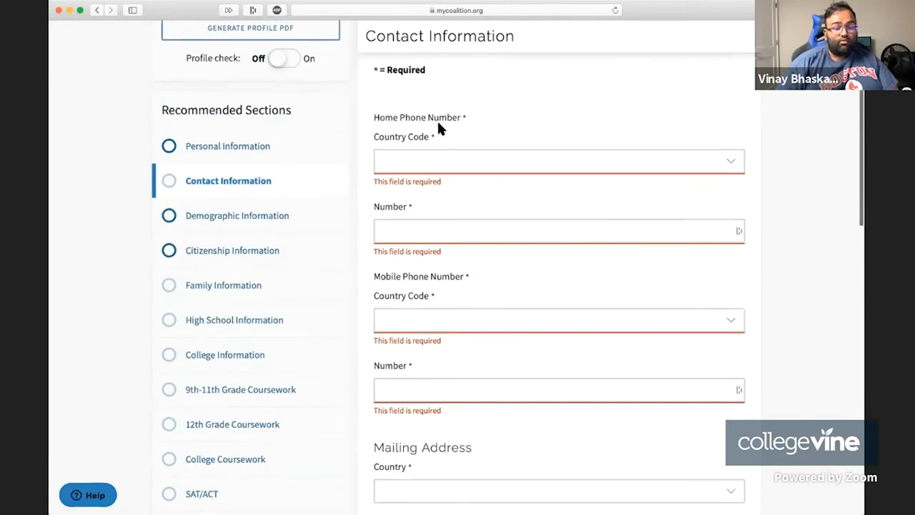
{"action": "left_click", "coordinate": [558, 160]}
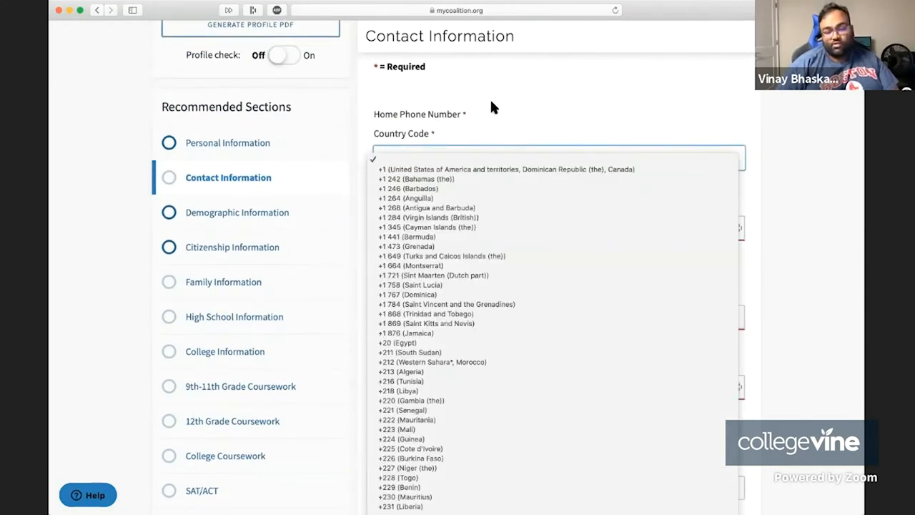
{"action": "scroll", "scroll_direction": "down", "scroll_amount": 3}
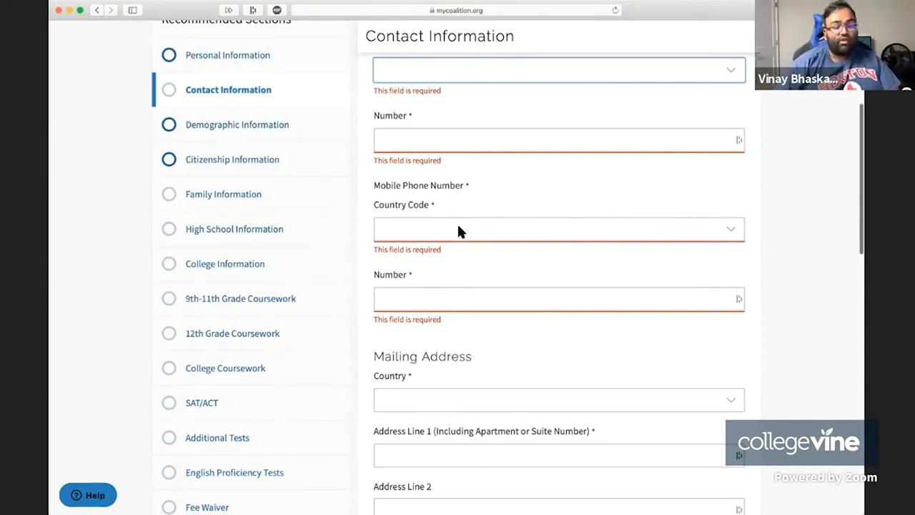
{"action": "left_click", "coordinate": [557, 400]}
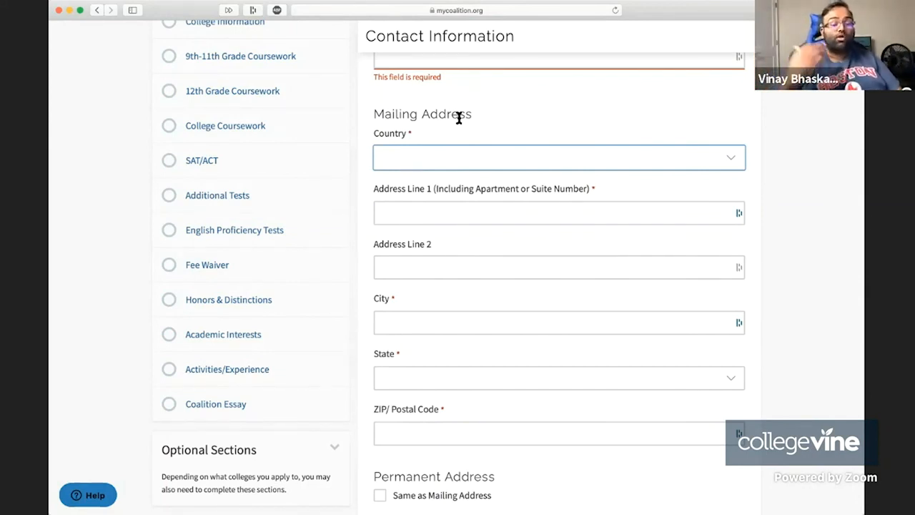
{"action": "scroll", "scroll_direction": "down", "scroll_amount": 3}
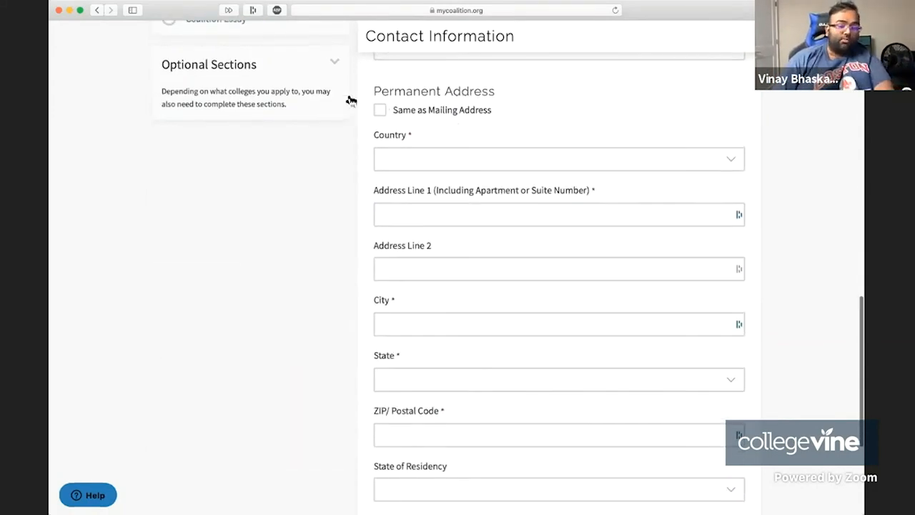
{"action": "mouse_move", "coordinate": [422, 122]}
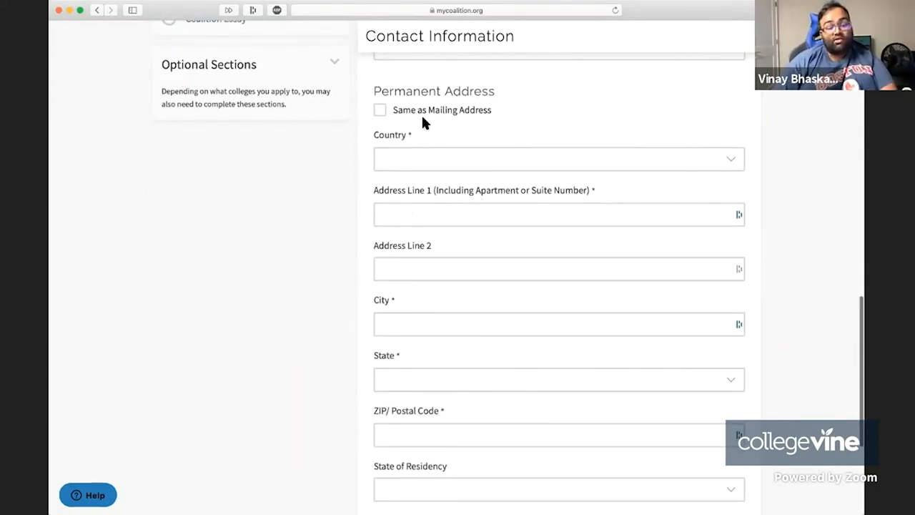
{"action": "scroll", "scroll_direction": "up", "scroll_amount": 3}
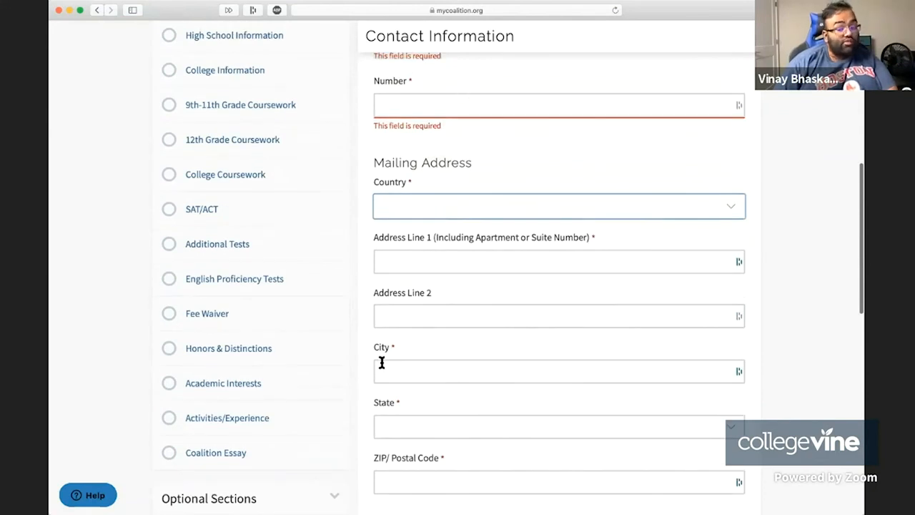
{"action": "scroll", "scroll_direction": "down", "scroll_amount": 3}
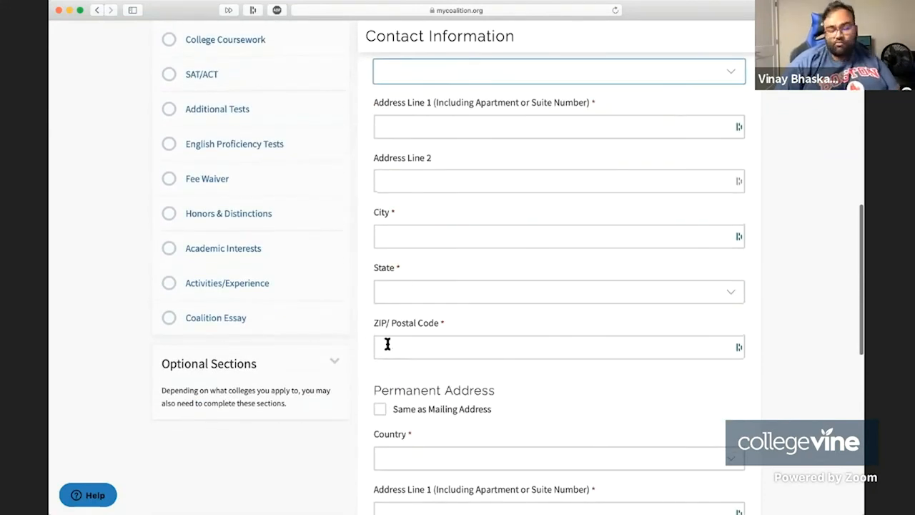
{"action": "scroll", "scroll_direction": "down", "scroll_amount": 3}
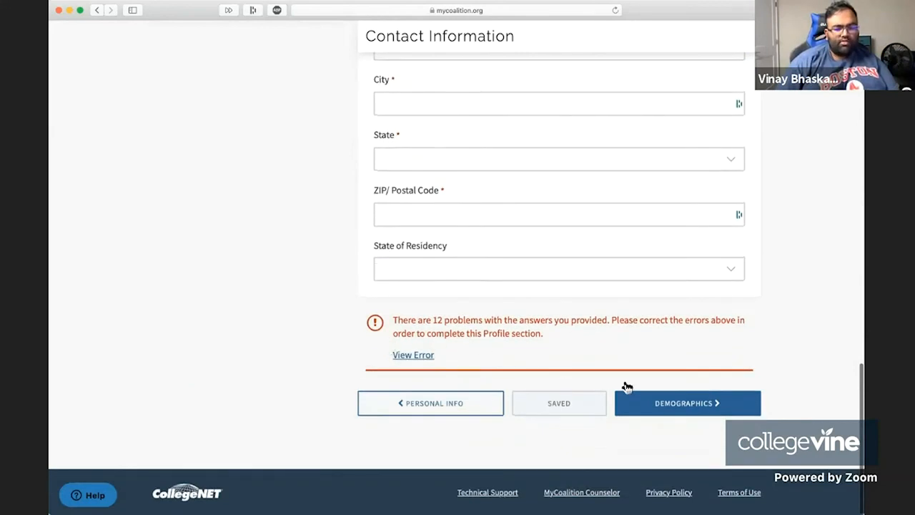
{"action": "scroll", "scroll_direction": "up", "scroll_amount": 3}
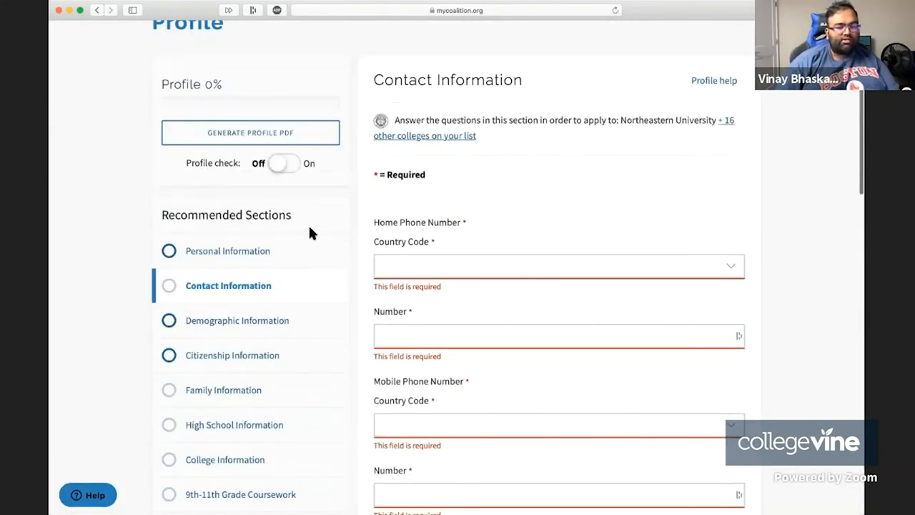
{"action": "mouse_move", "coordinate": [488, 242]}
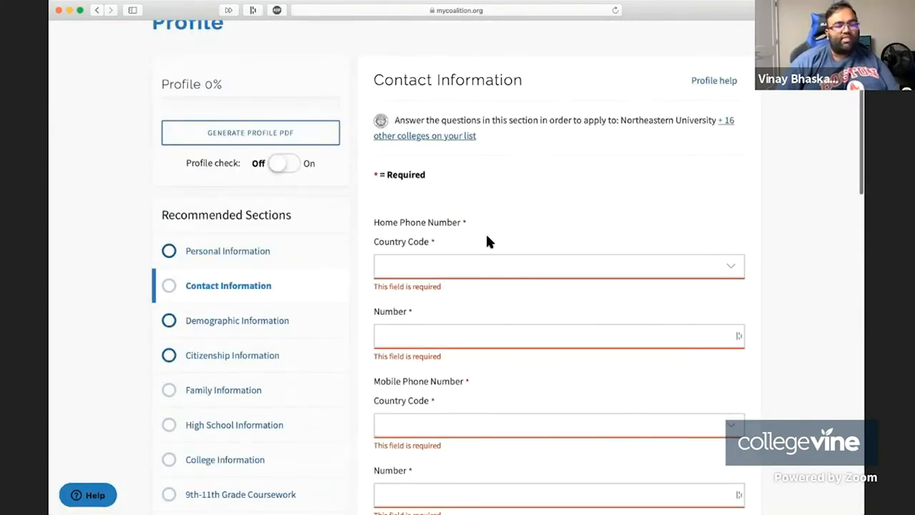